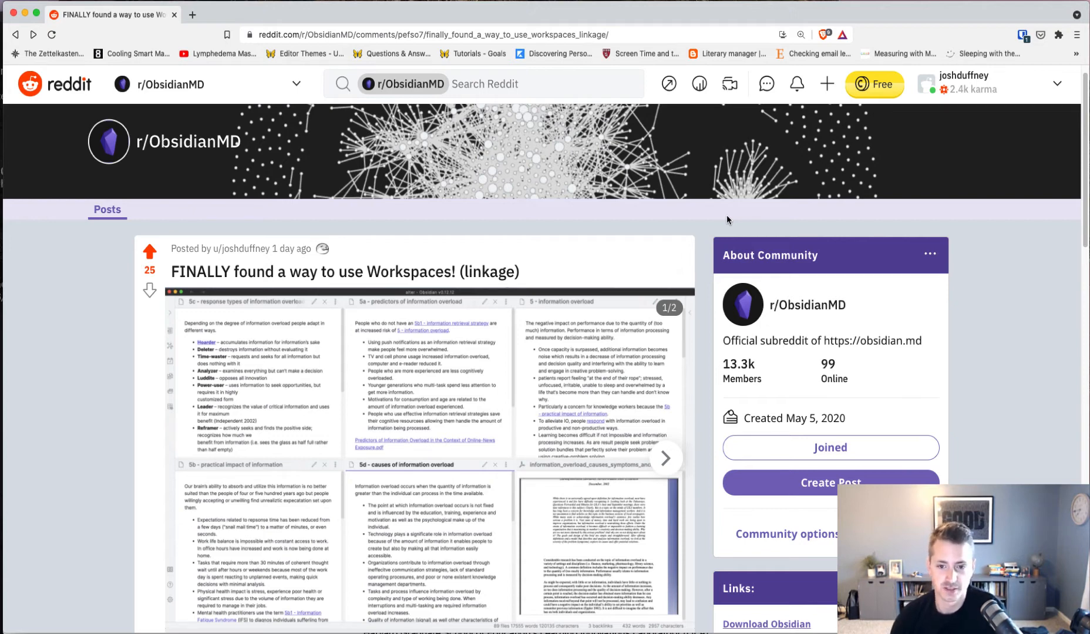
mouse_move(11, 9)
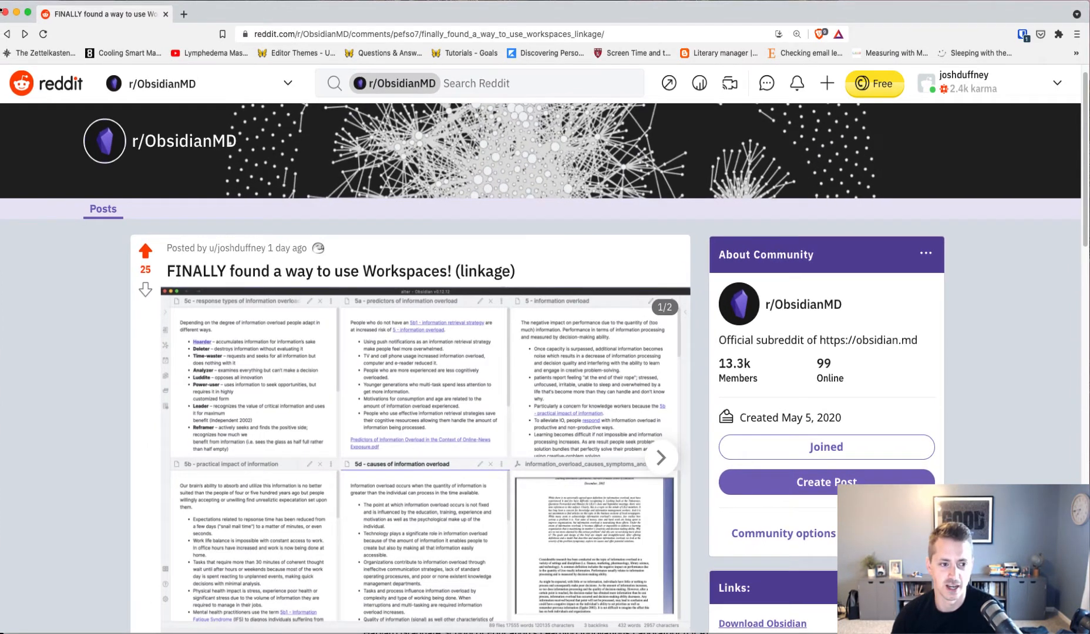
Step: View the Core plugins list in Settings, then dismiss the settings
scroll(down, 3)
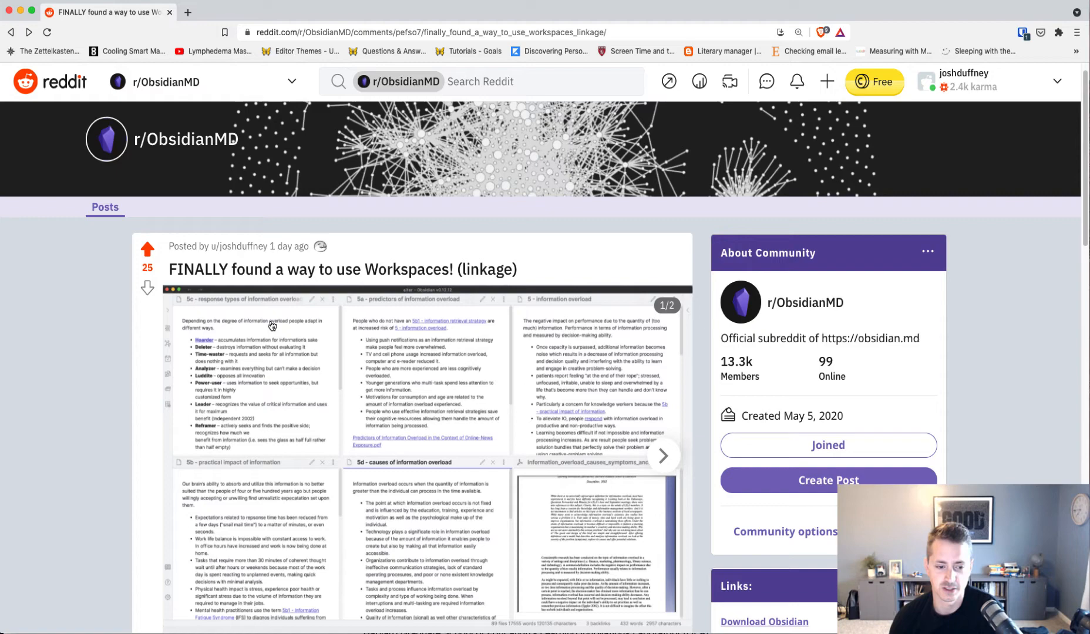
scroll(down, 3)
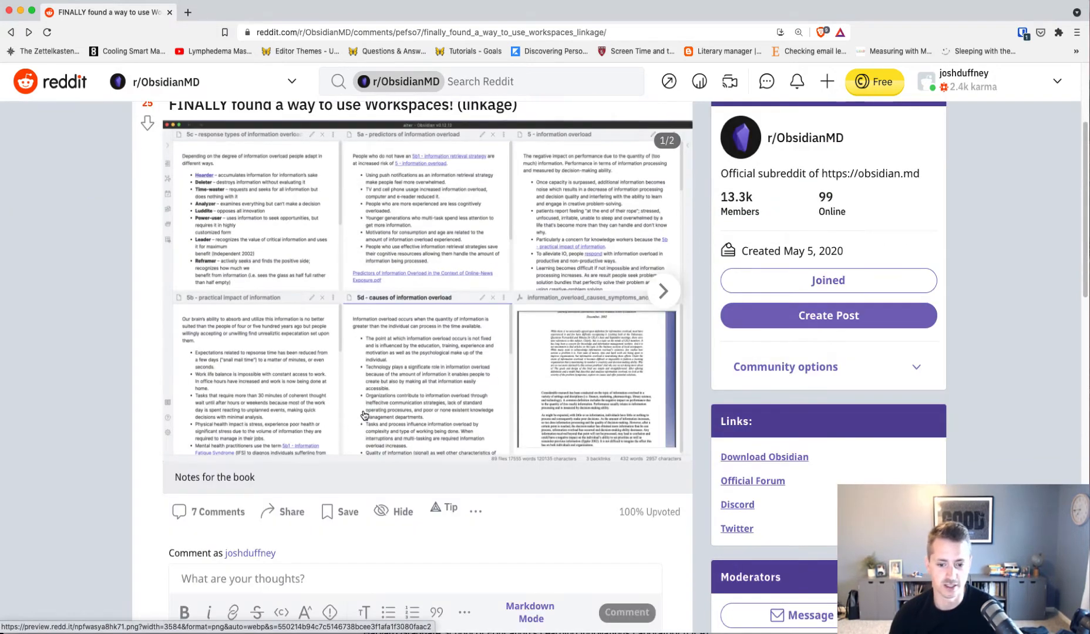
scroll(up, 3)
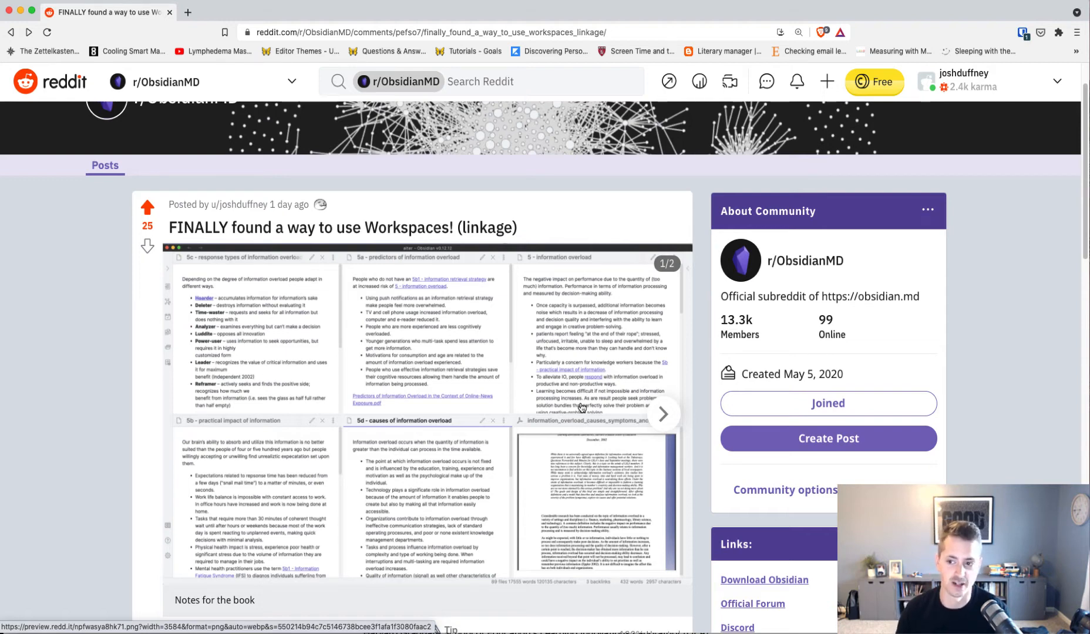
mouse_move(540, 375)
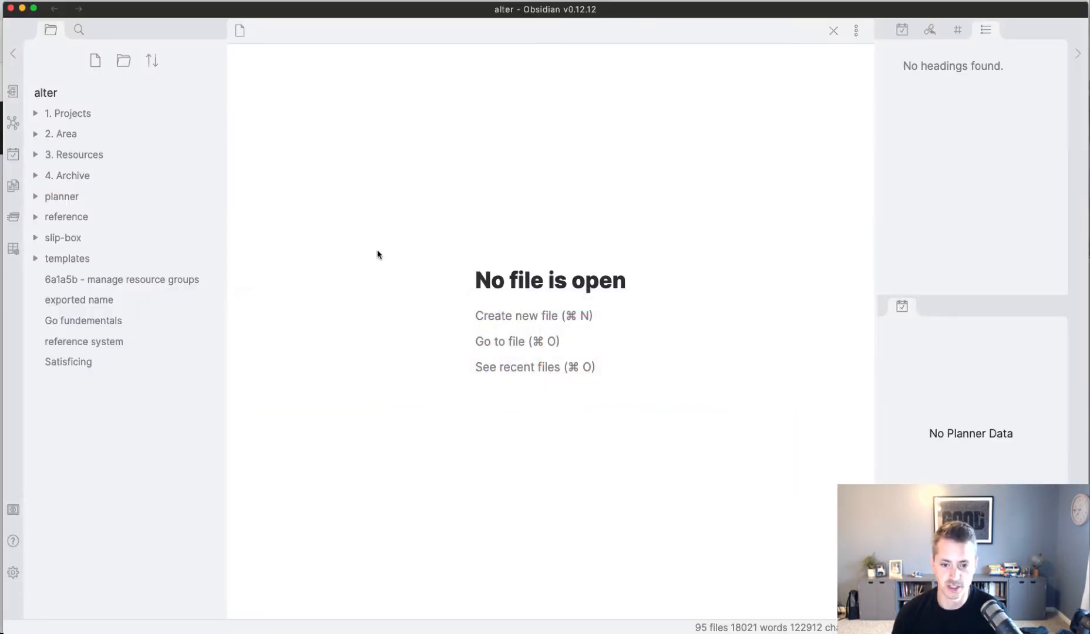
mouse_move(338, 336)
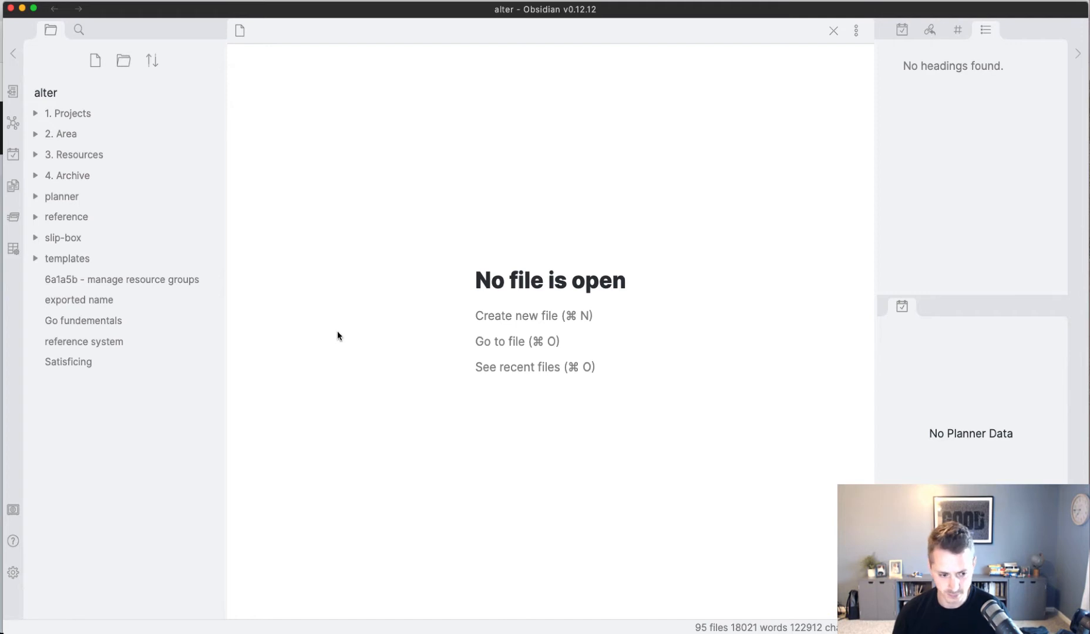
mouse_move(13, 572)
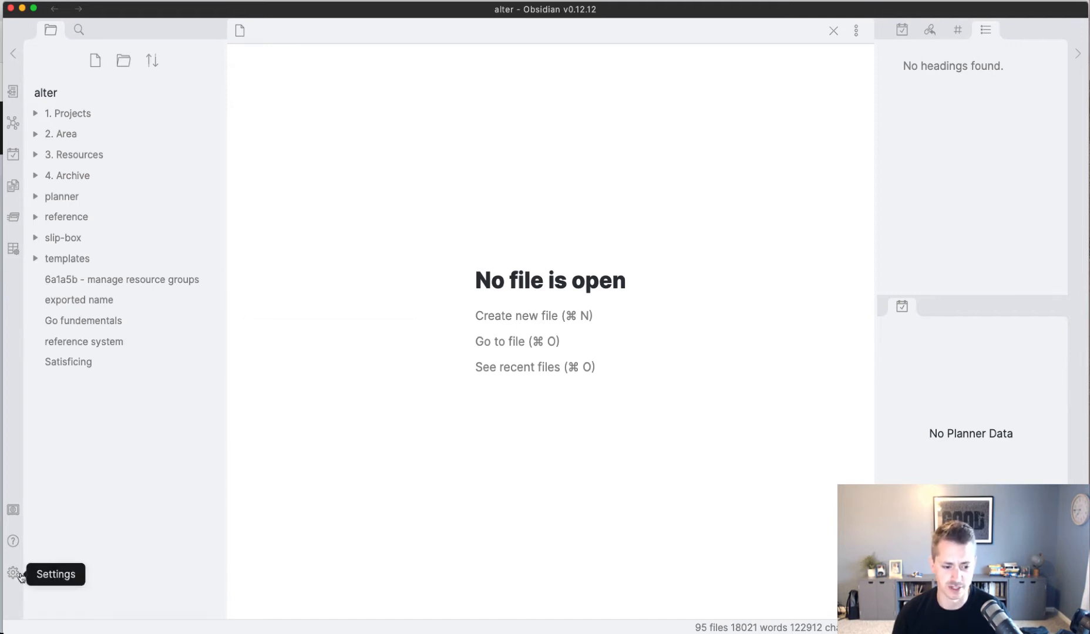
click(11, 573)
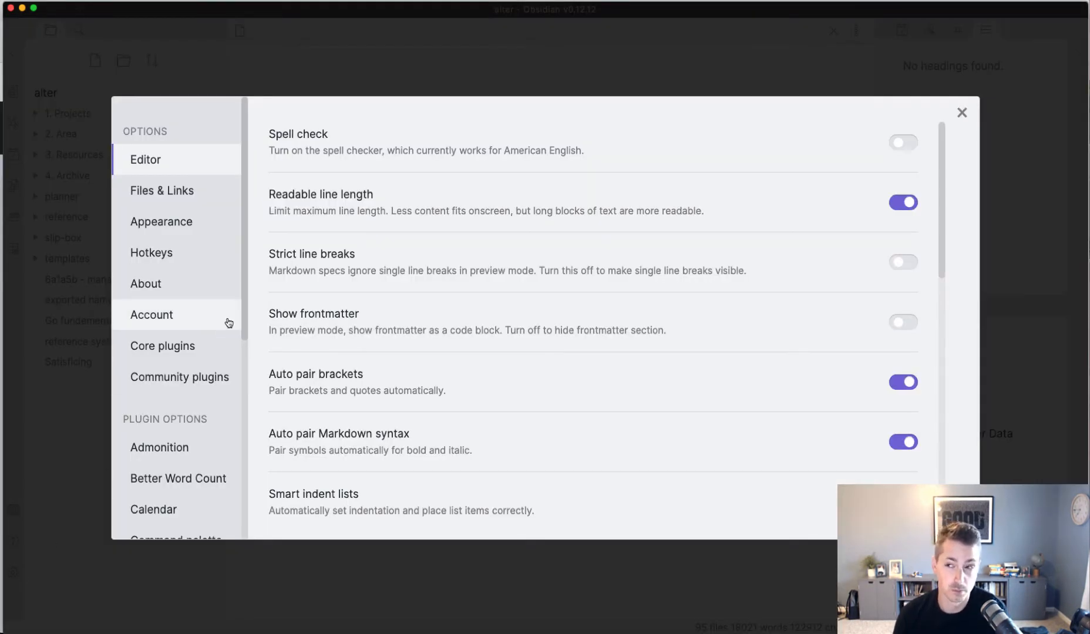
click(162, 346)
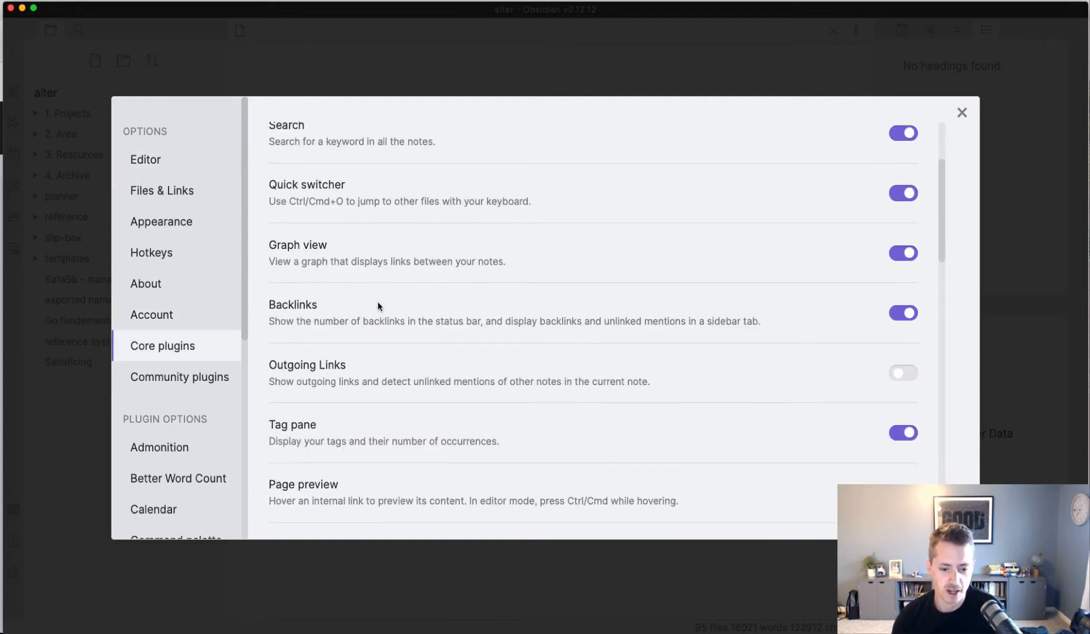
scroll(up, 3)
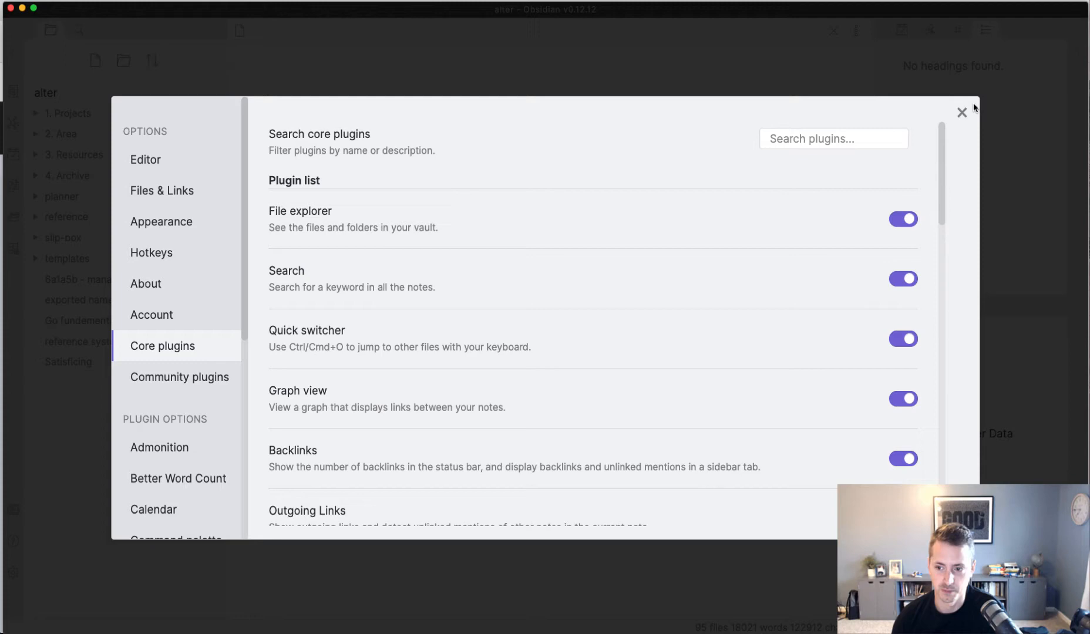
click(962, 112)
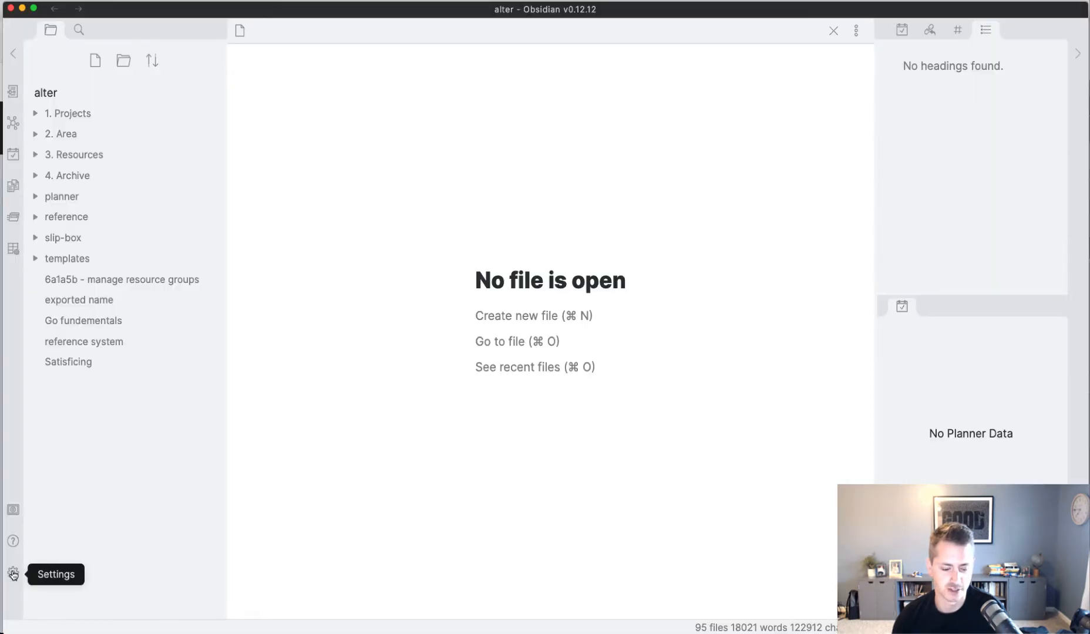
Step: Return to Core plugins and confirm the Workspaces toggle is enabled
click(13, 575)
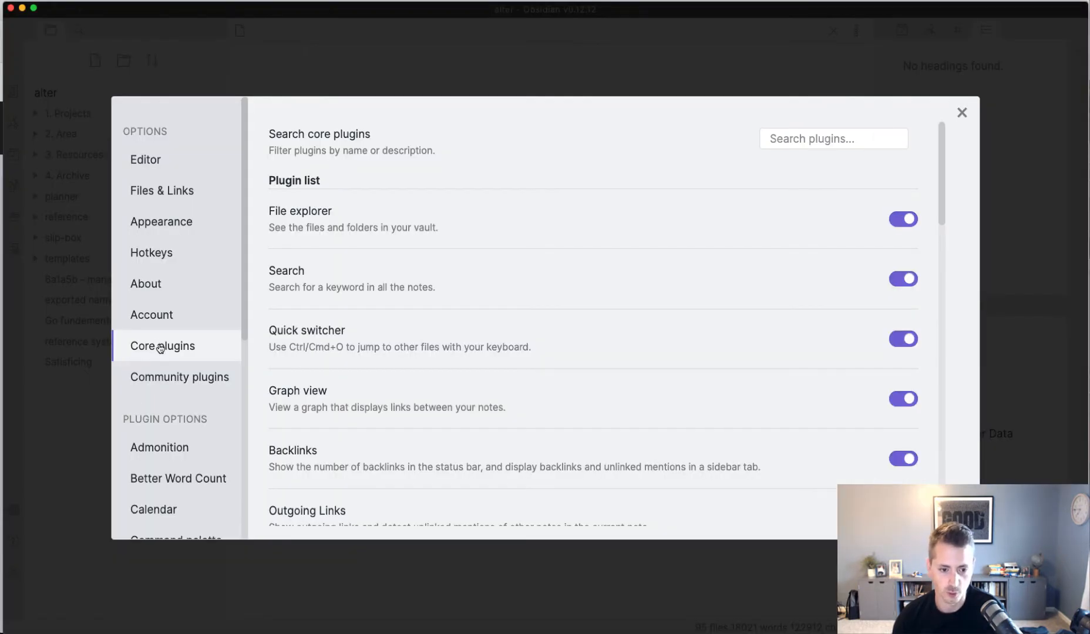
scroll(down, 3)
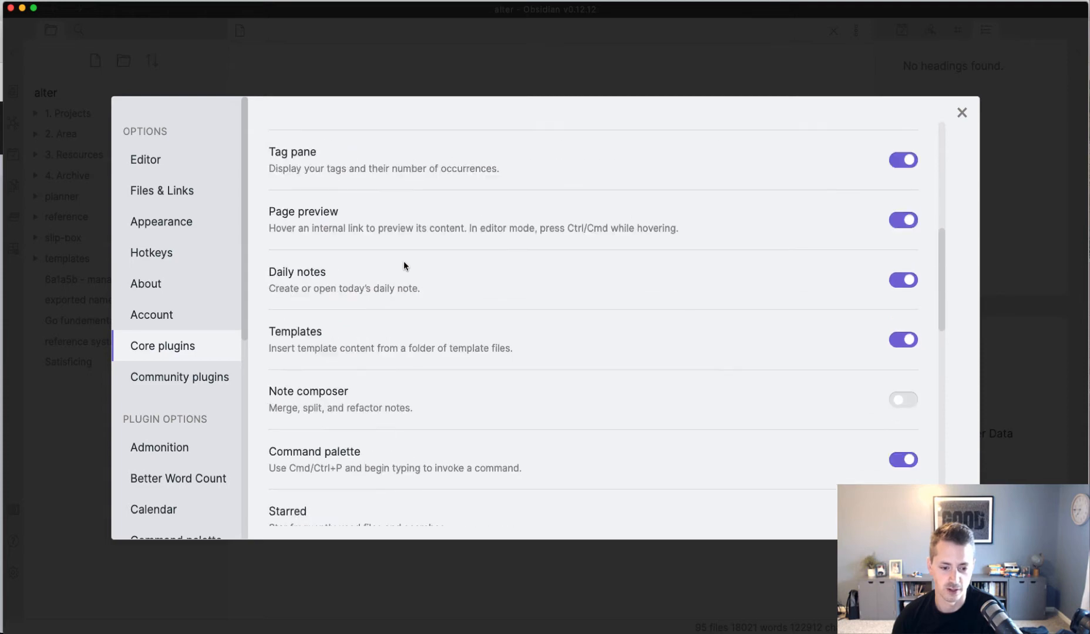
scroll(down, 3)
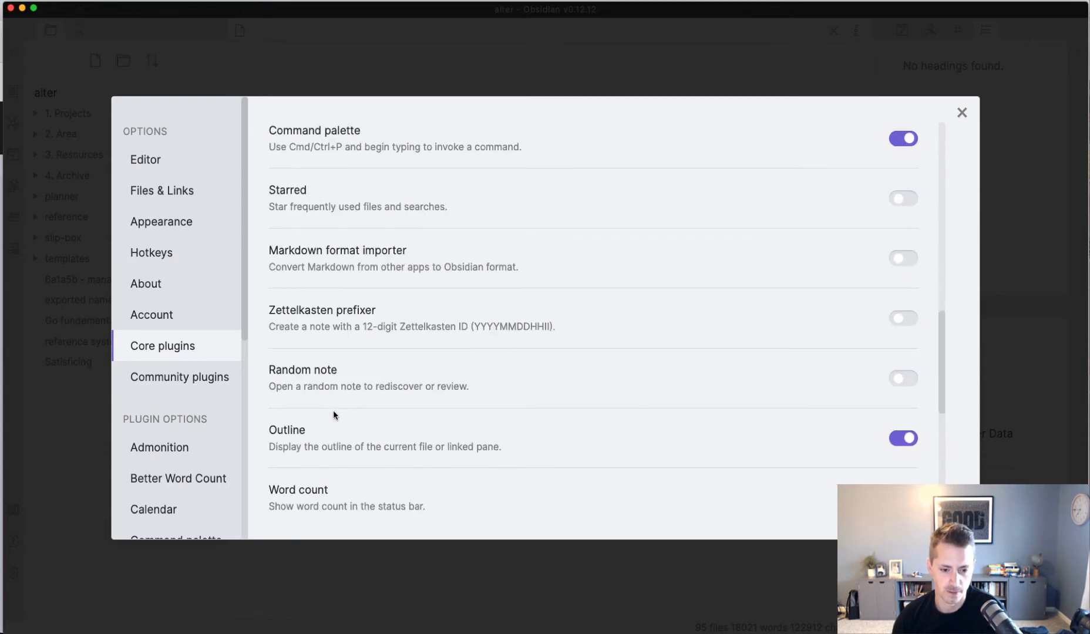
scroll(down, 3)
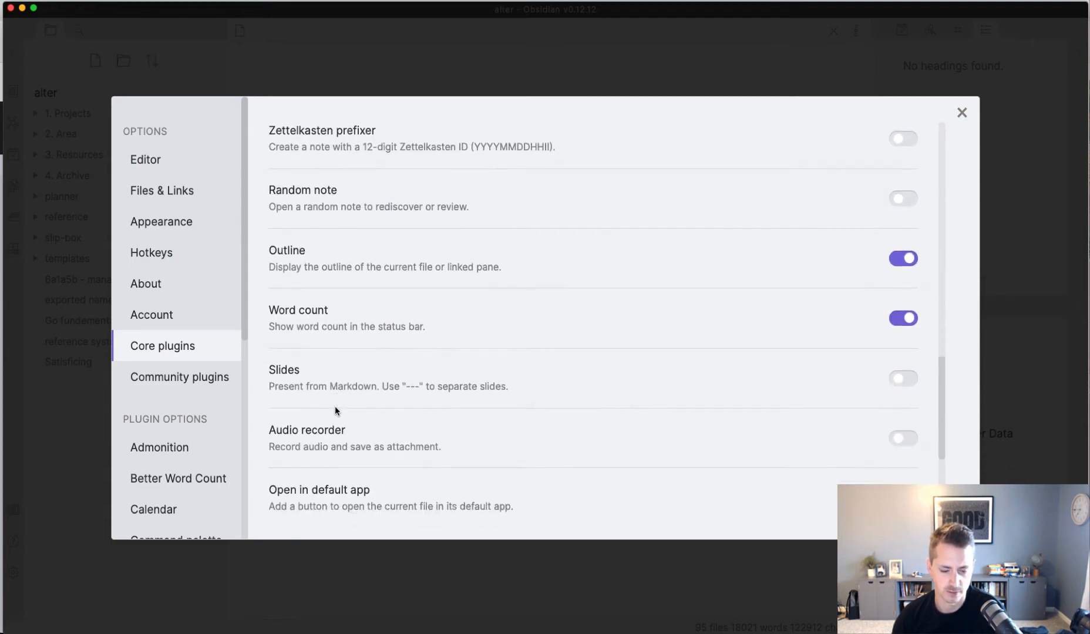
scroll(down, 3)
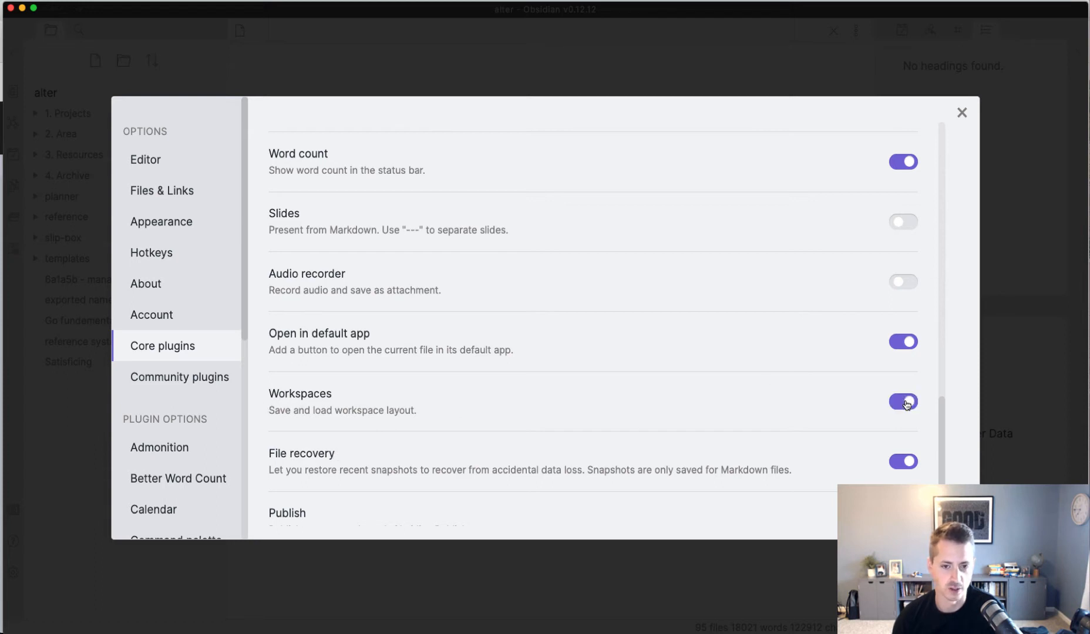
mouse_move(902, 171)
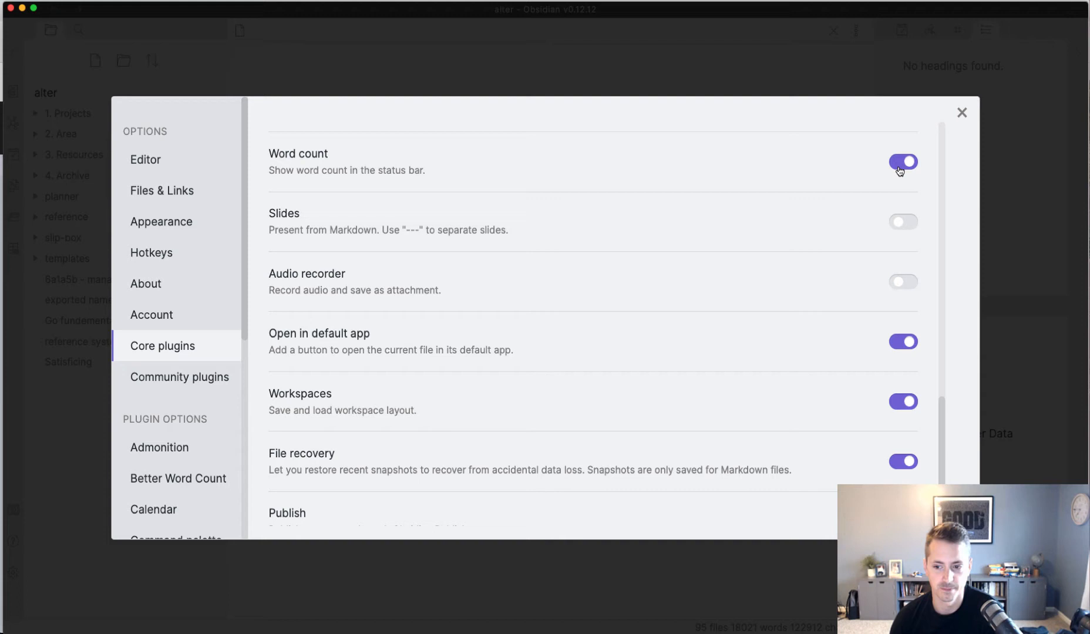
Step: View the delegated-relevance workspace in Manage workspaces and dismiss the dialog
click(962, 111)
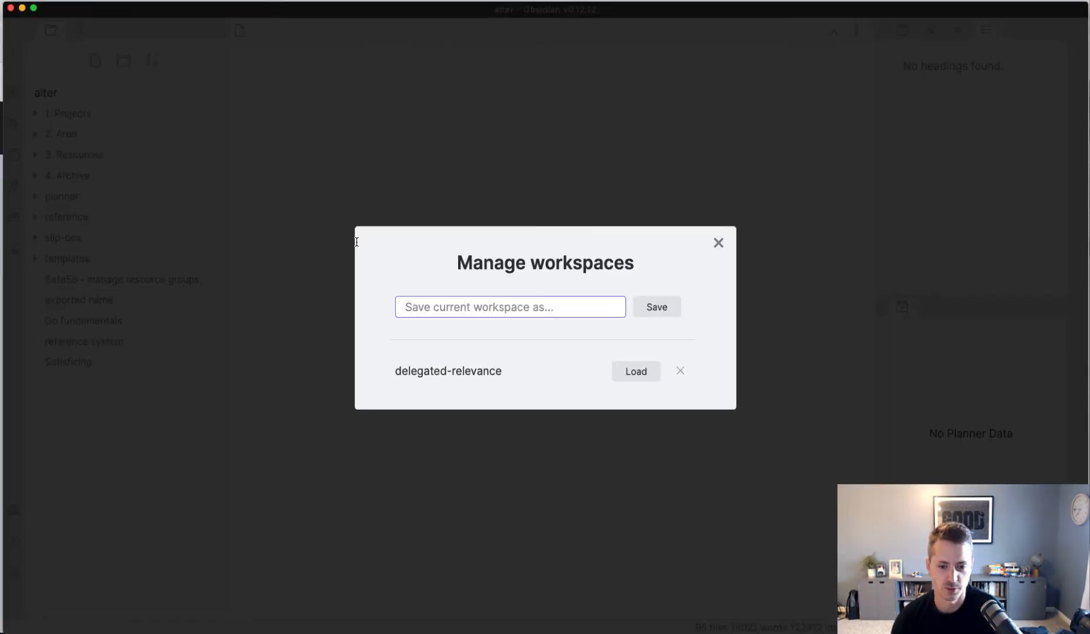
mouse_move(728, 243)
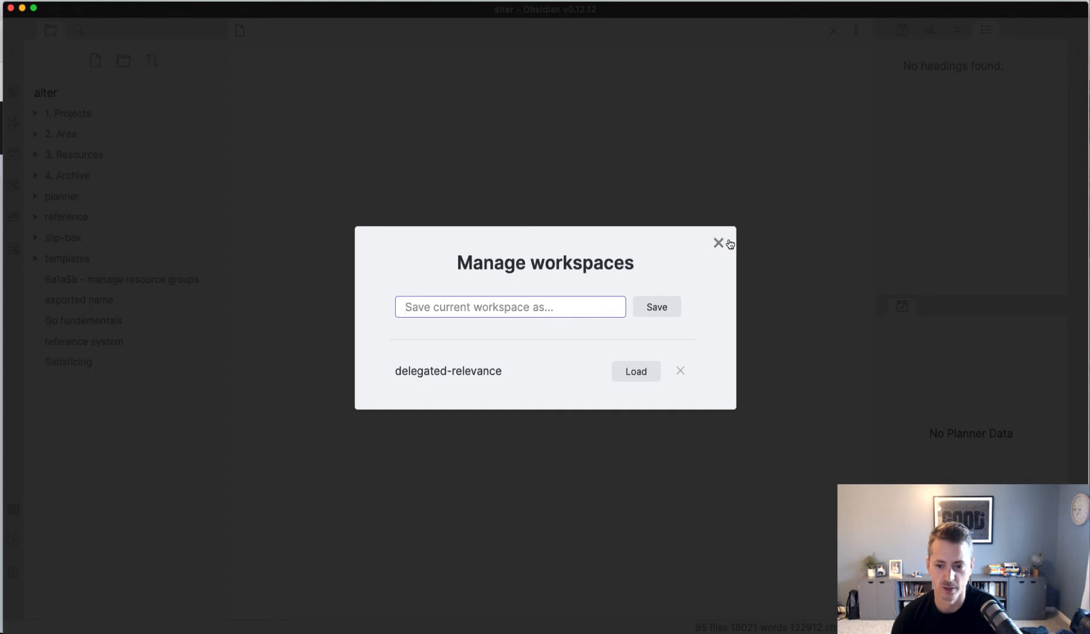
click(719, 243)
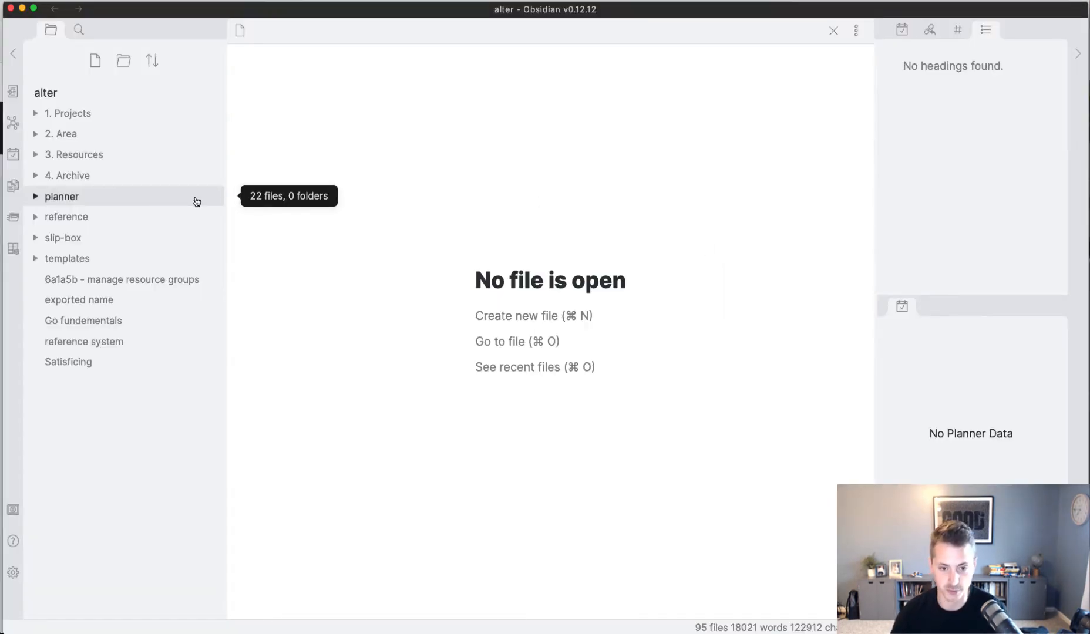
Step: Bring up the '5 - information overload' note in rendered preview
text(in)
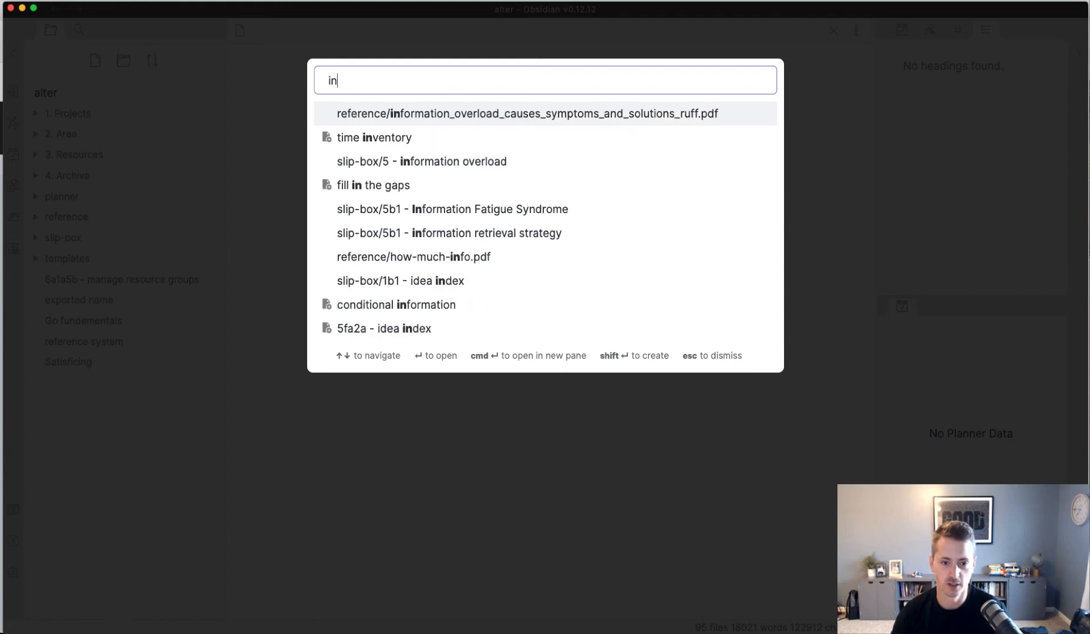
click(422, 161)
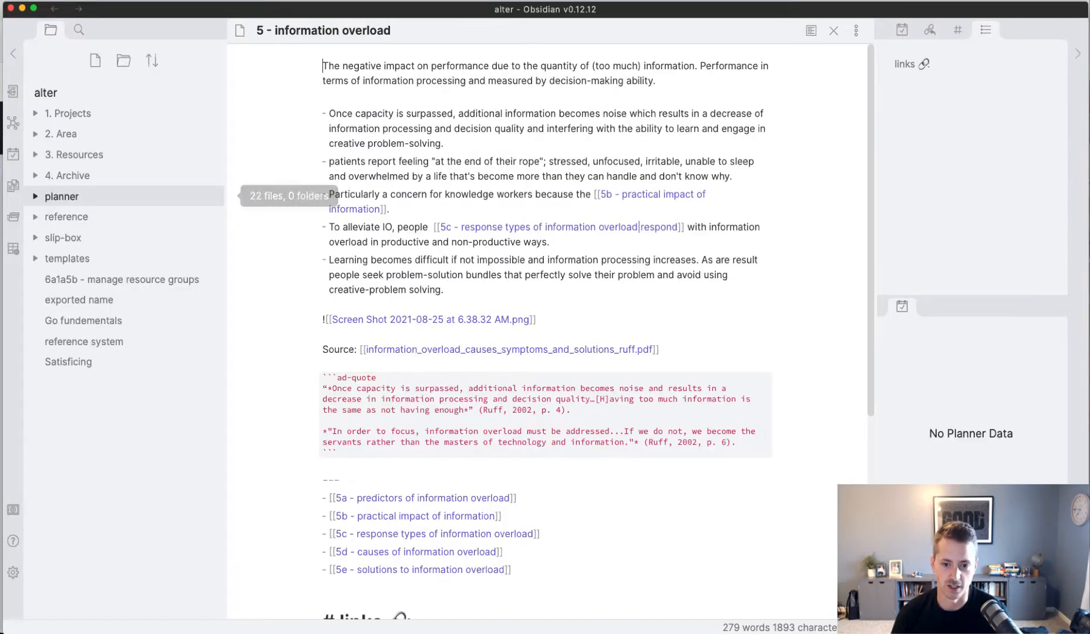
click(810, 29)
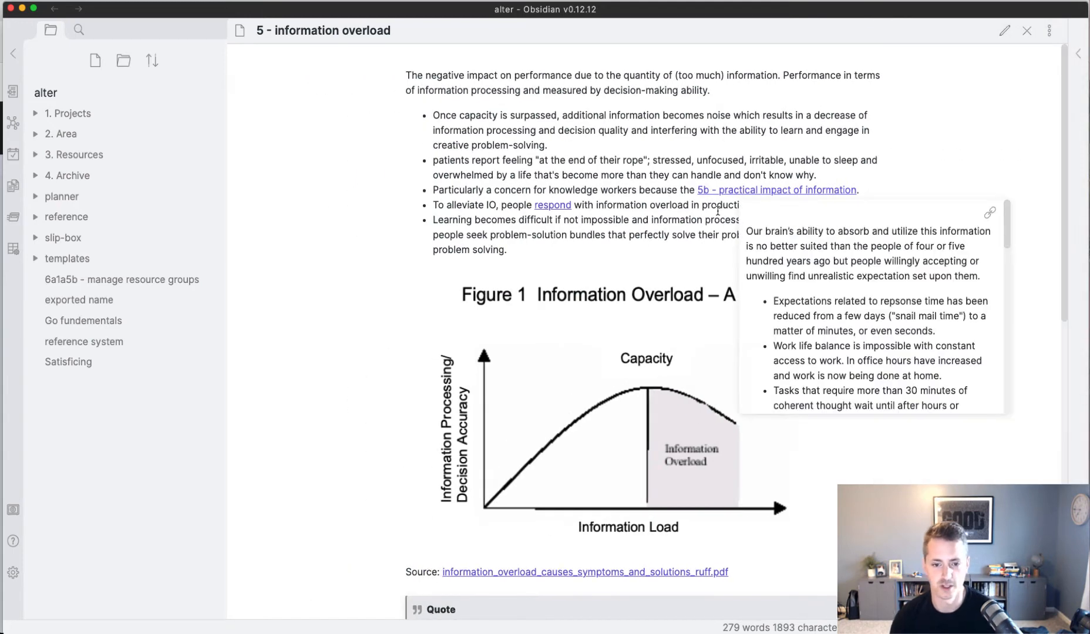
mouse_move(482, 186)
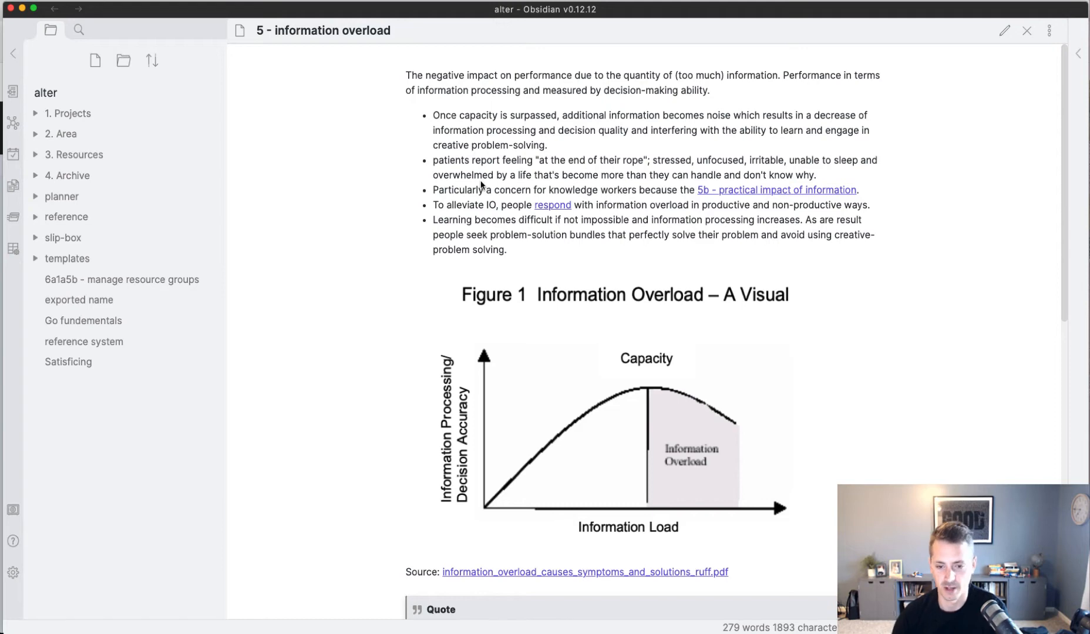
mouse_move(497, 186)
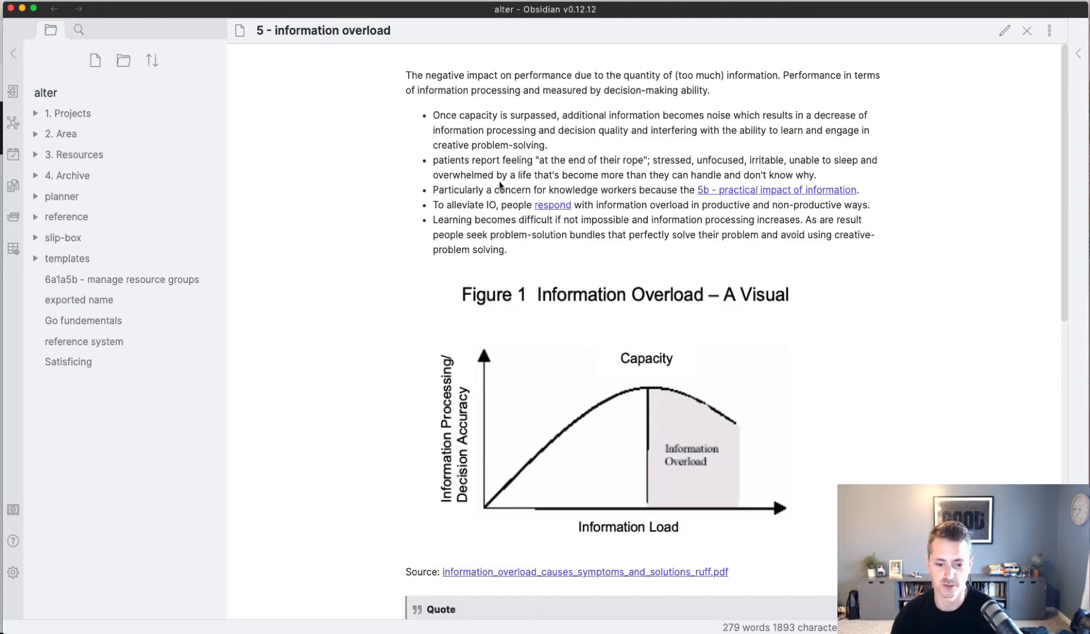
mouse_move(1077, 59)
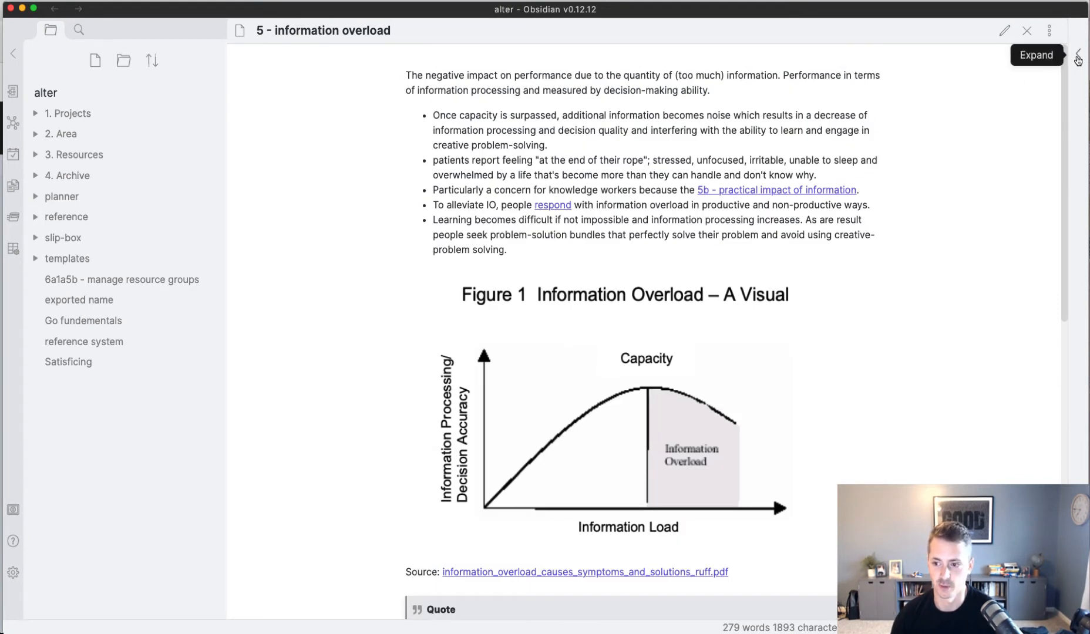
Step: Show the note's local graph in a pane beside it via More options
click(1049, 31)
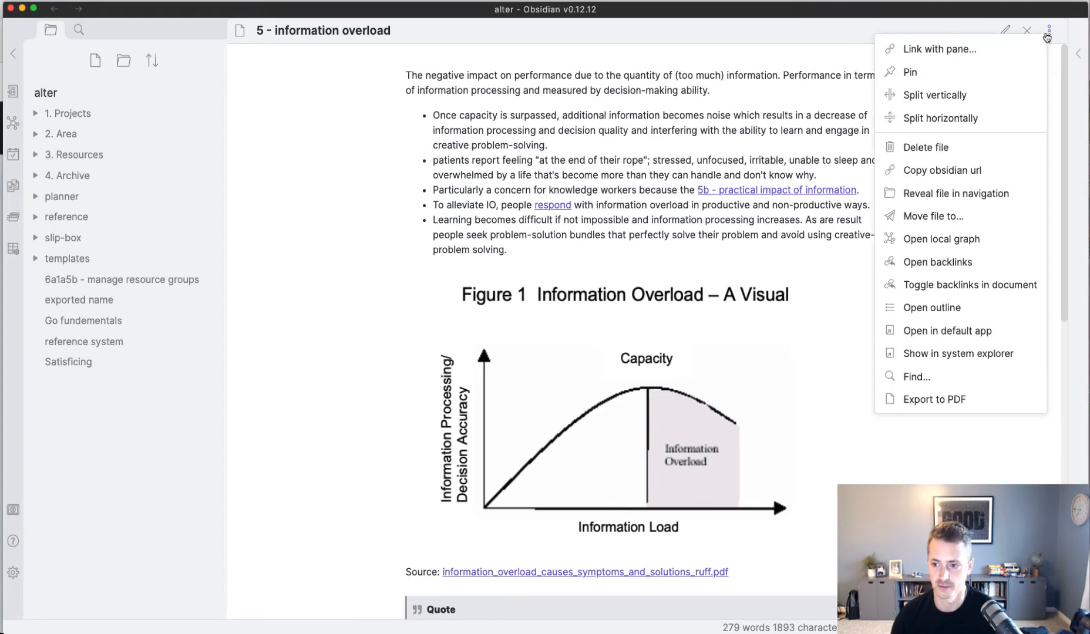
click(941, 238)
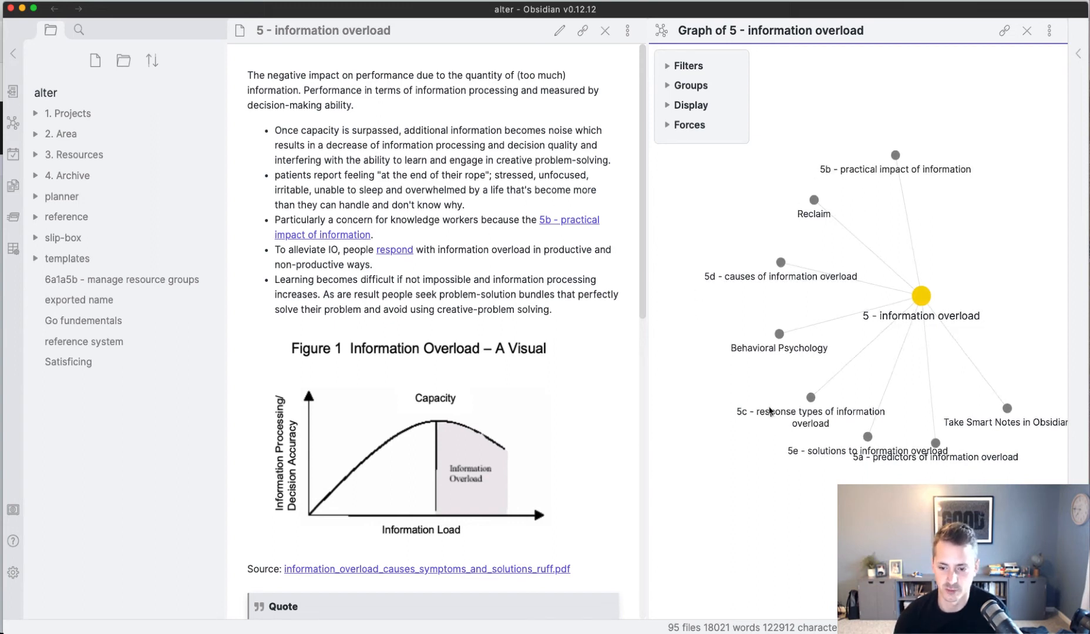
mouse_move(692, 296)
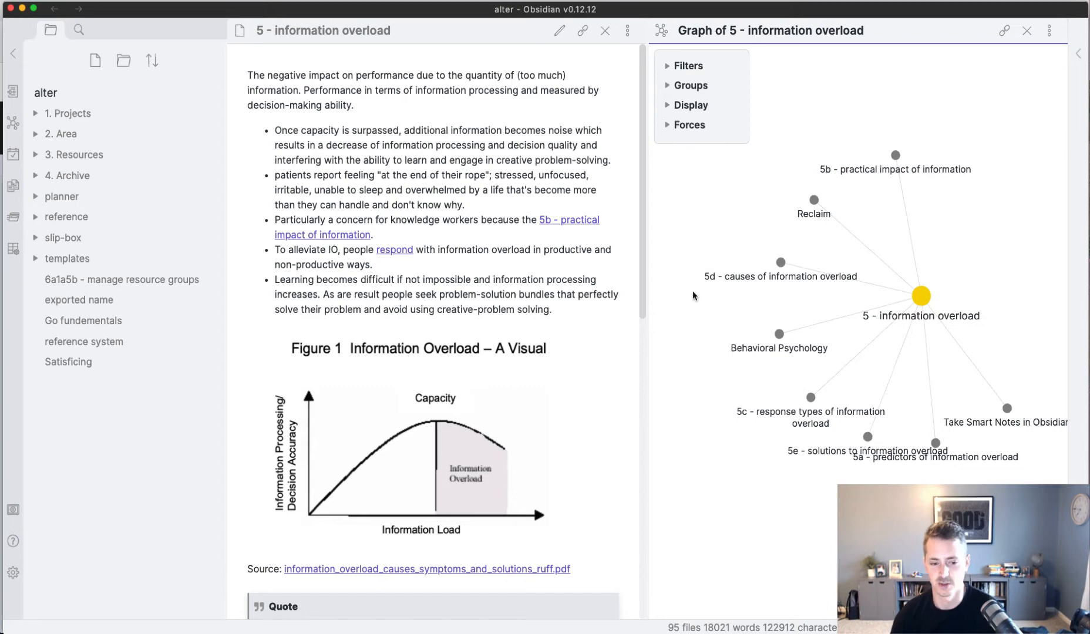
mouse_move(1005, 90)
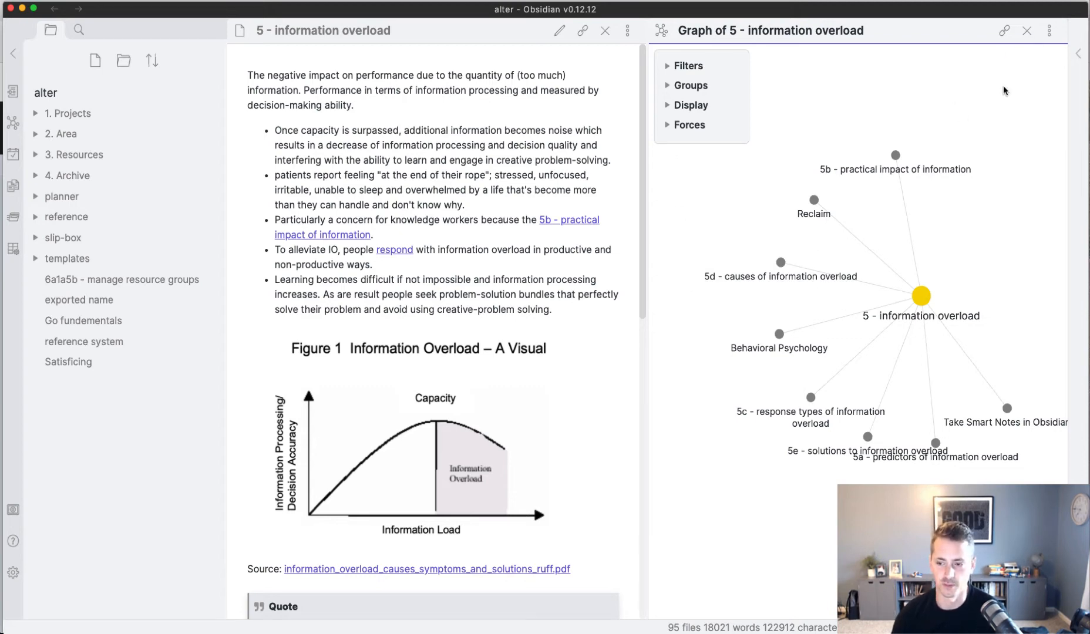
Step: Tile notes 5, 5a, 5b, 5c and 5e in two rows of panes, graph closed
click(1028, 29)
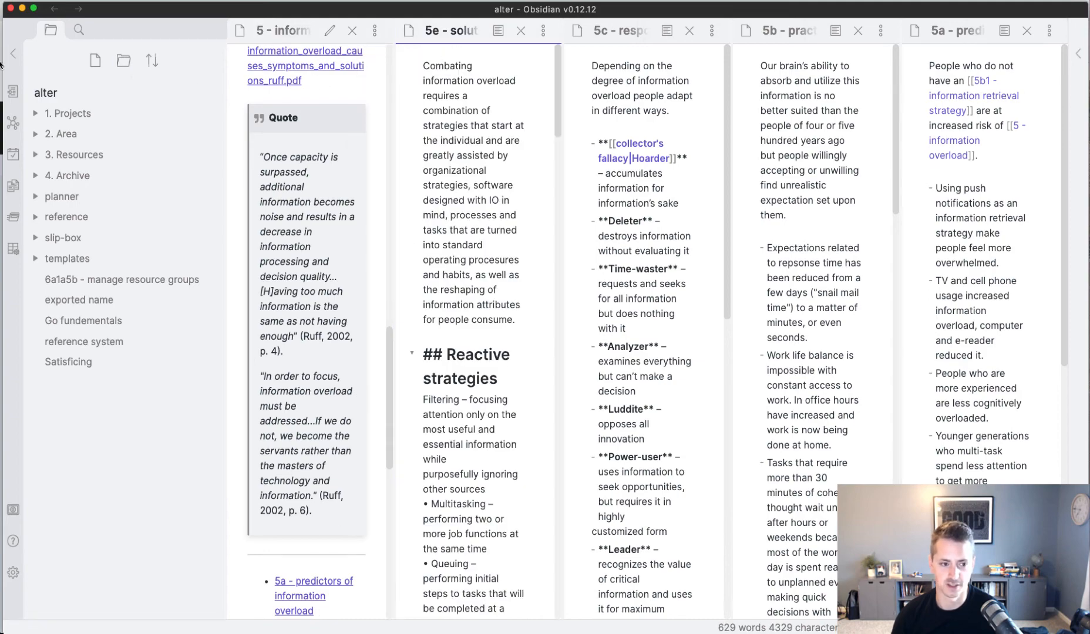
click(12, 54)
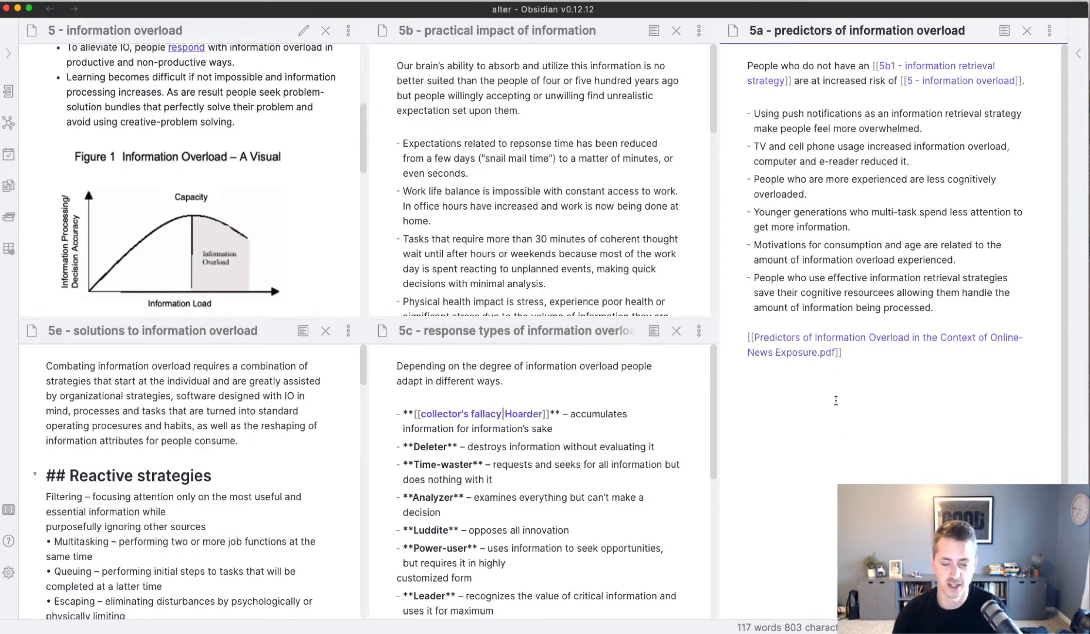
Step: Add the Reclaim note as a sixth pane, scrolled to its Delegated relevance heading
text(rec)
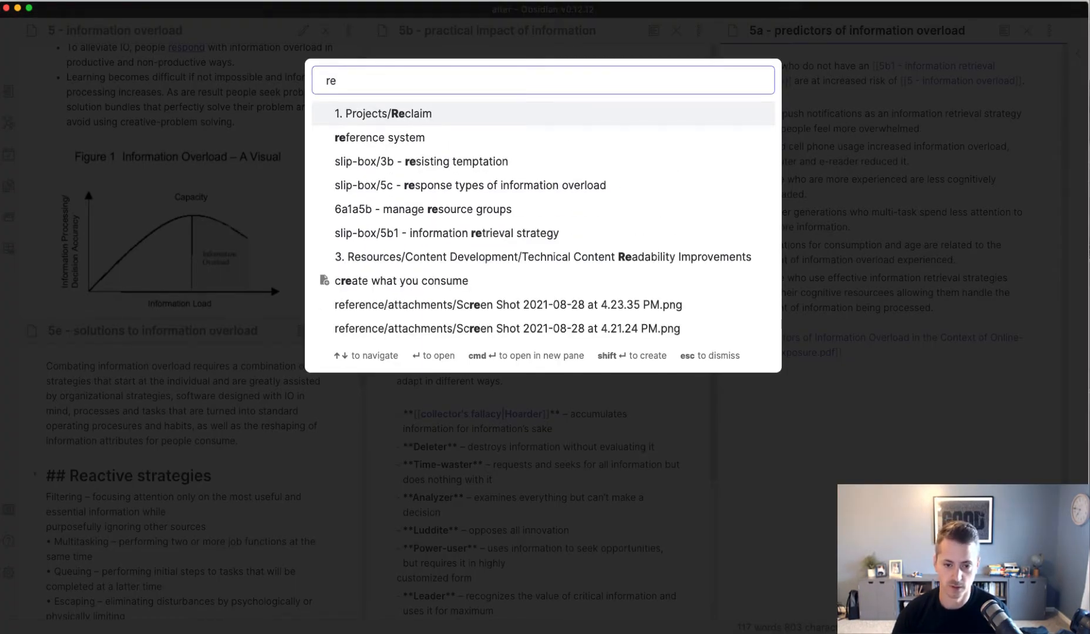
click(386, 114)
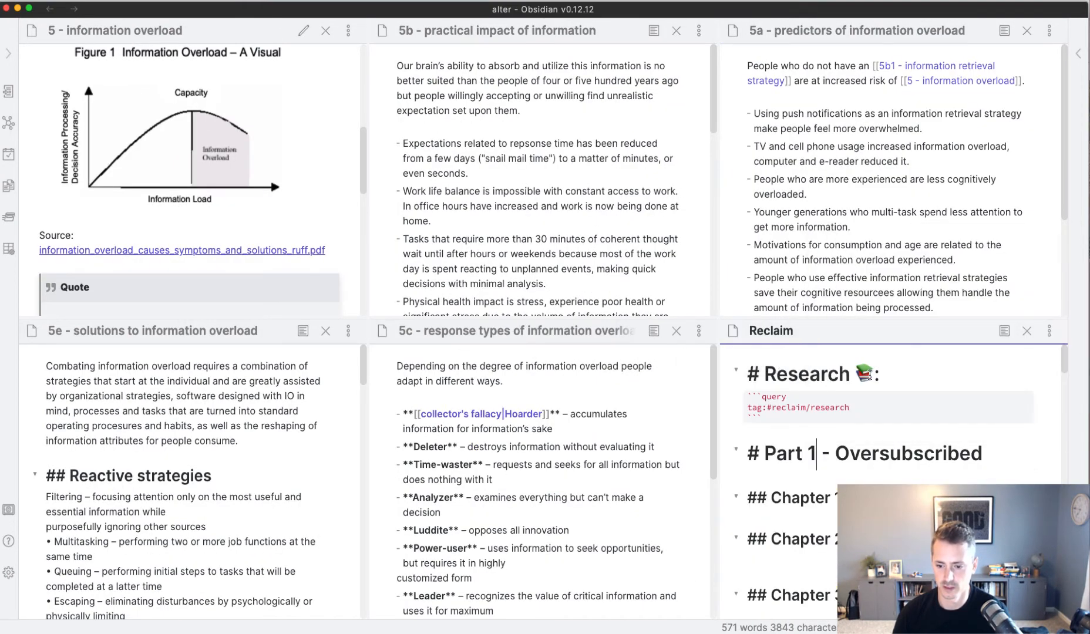
click(1004, 331)
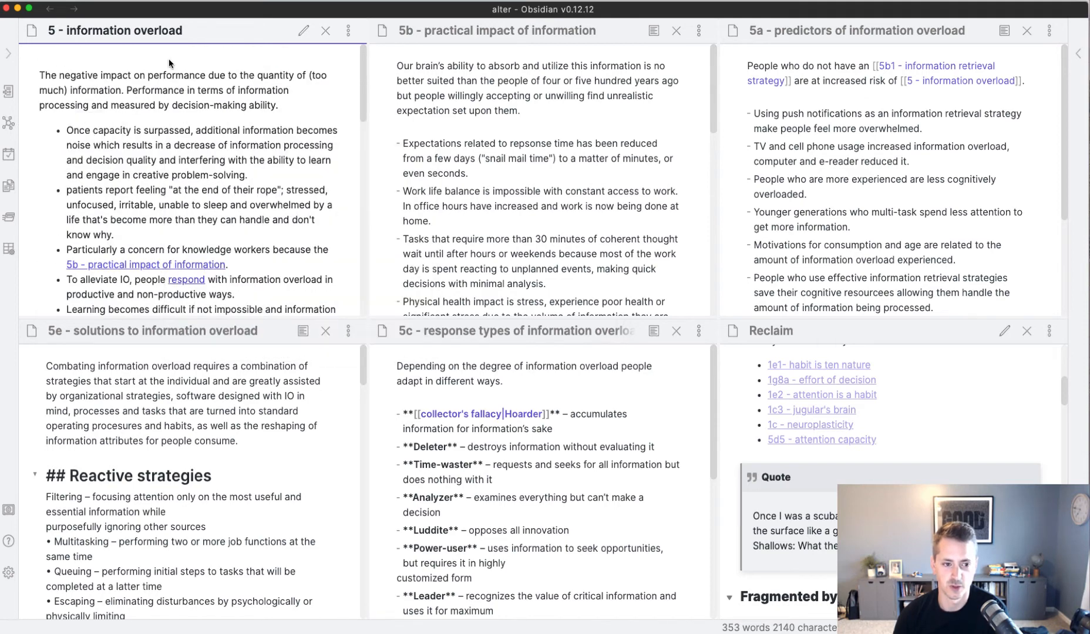
mouse_move(474, 39)
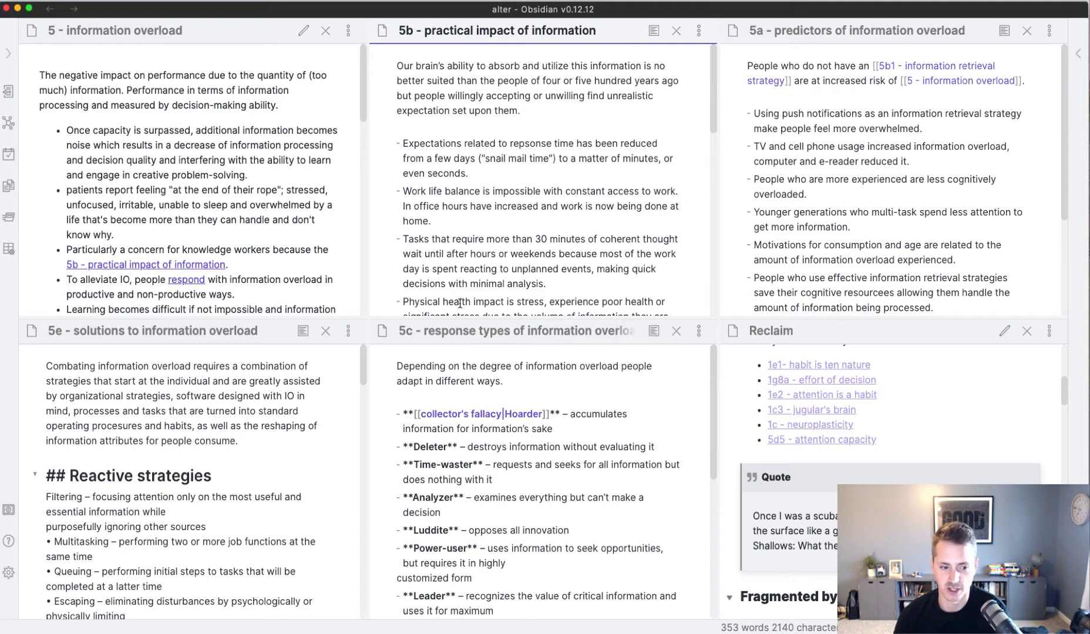
scroll(down, 3)
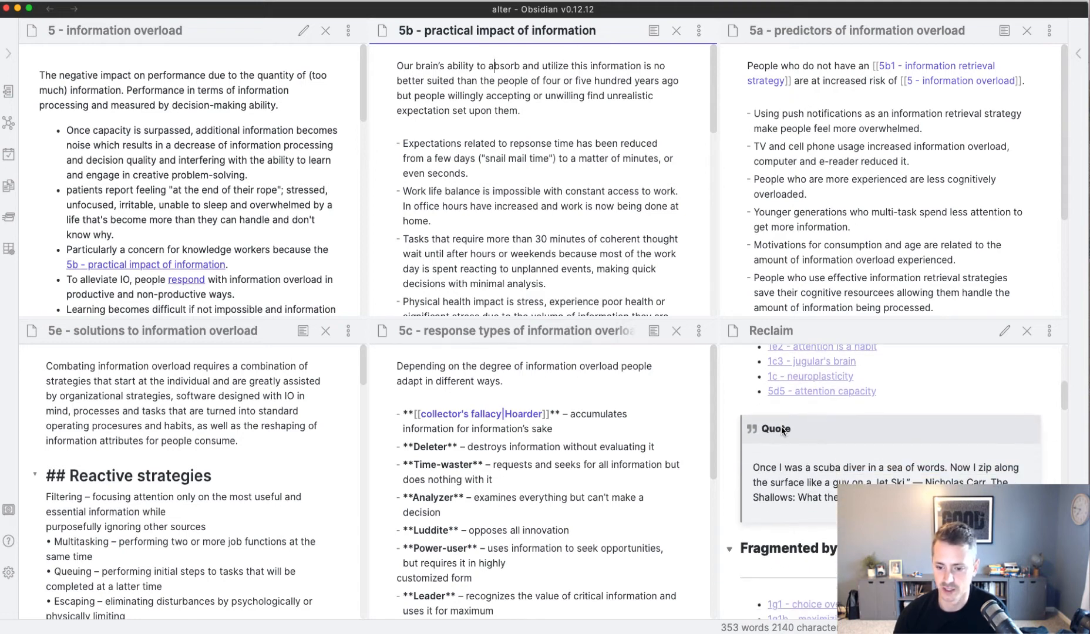
scroll(down, 3)
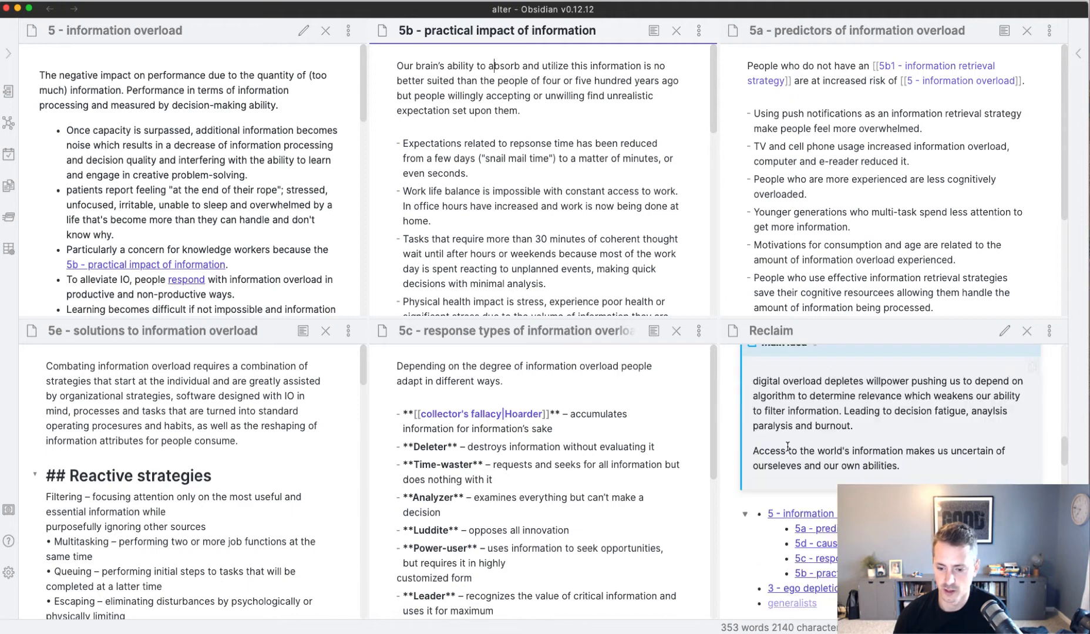
scroll(up, 3)
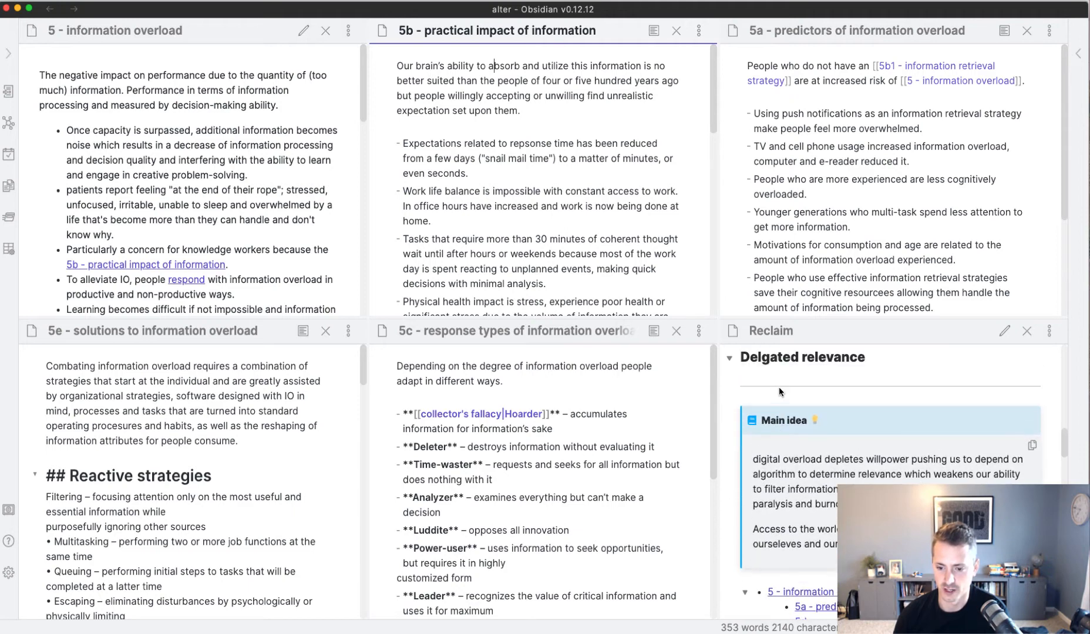
scroll(down, 3)
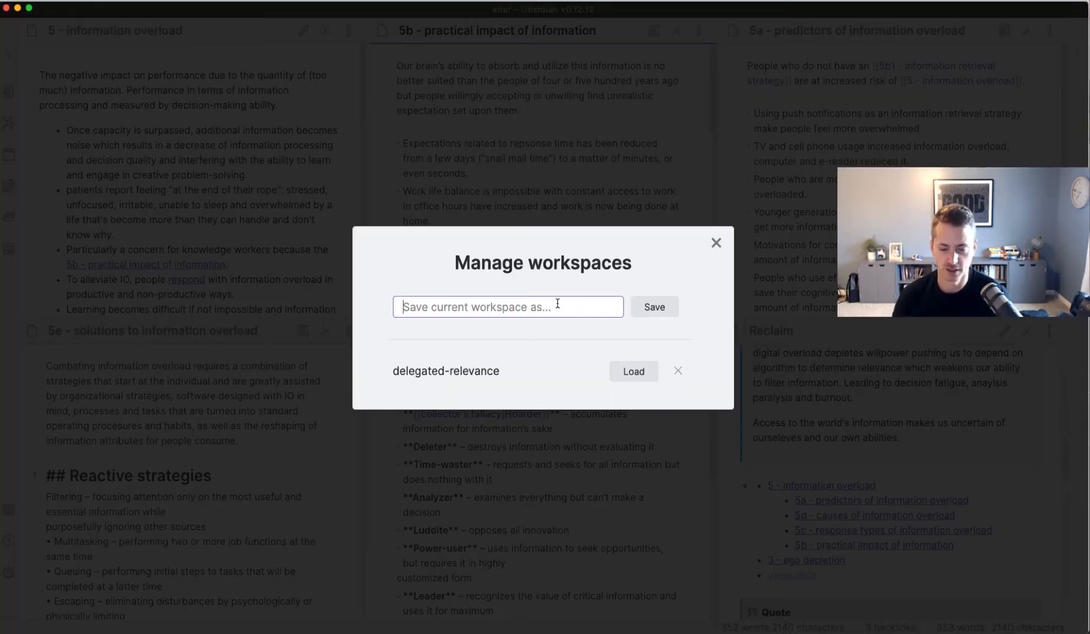
Step: Save the layout as workspace 'information overload' and load it
text(te)
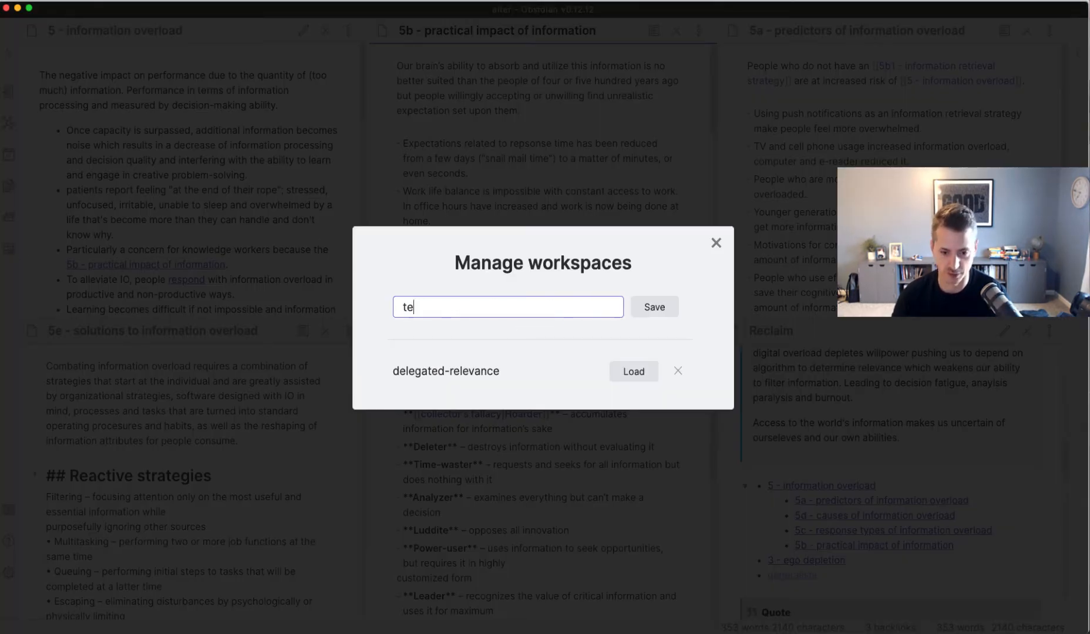
text(st)
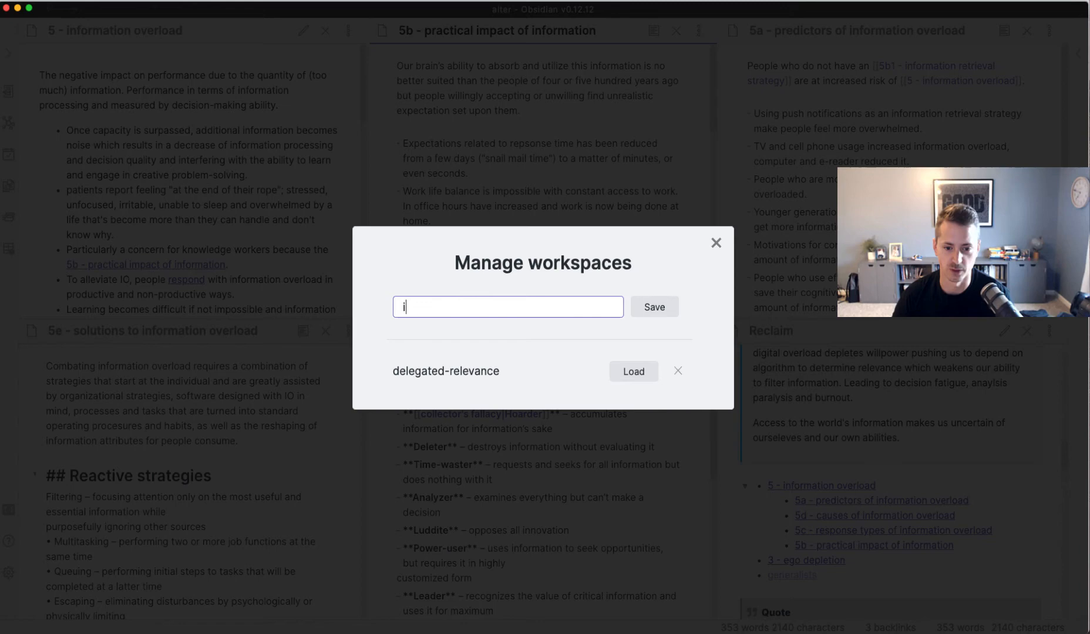
text(nformat)
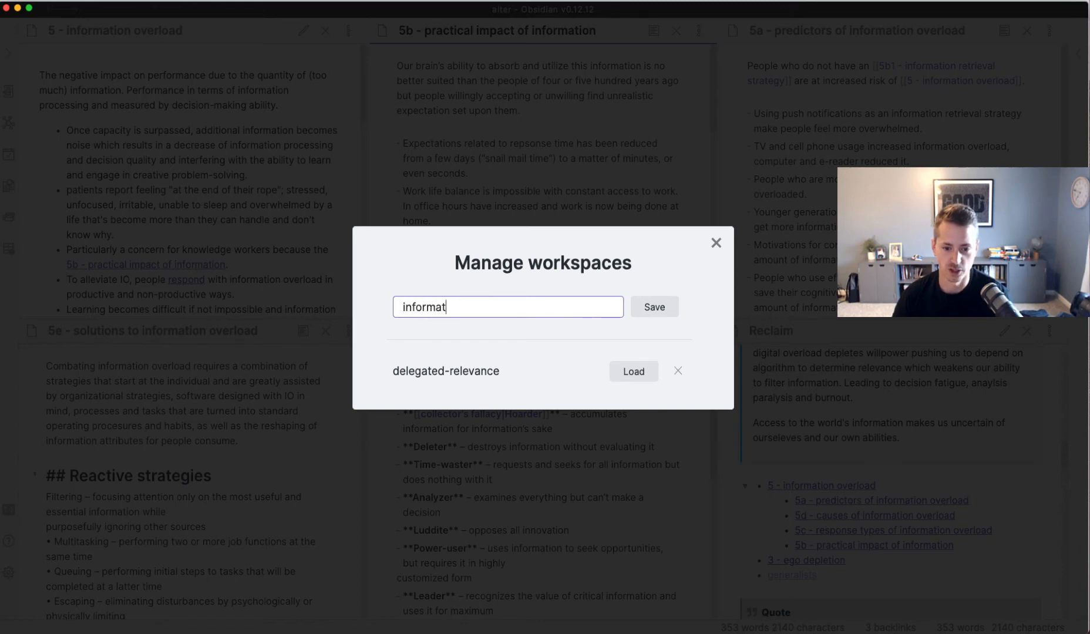
text(ion overload)
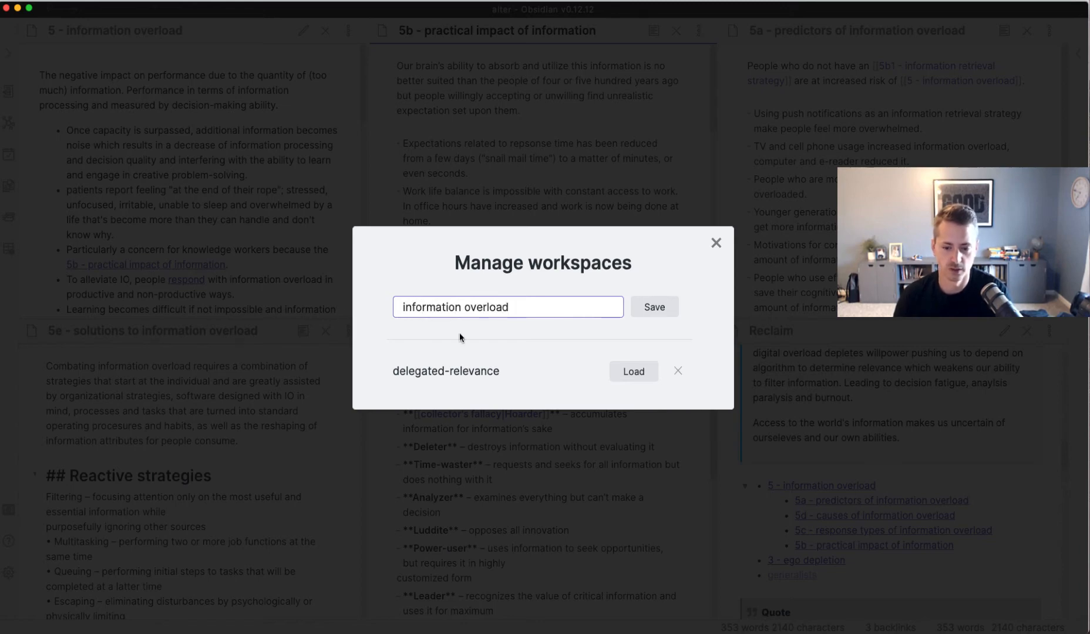
click(653, 306)
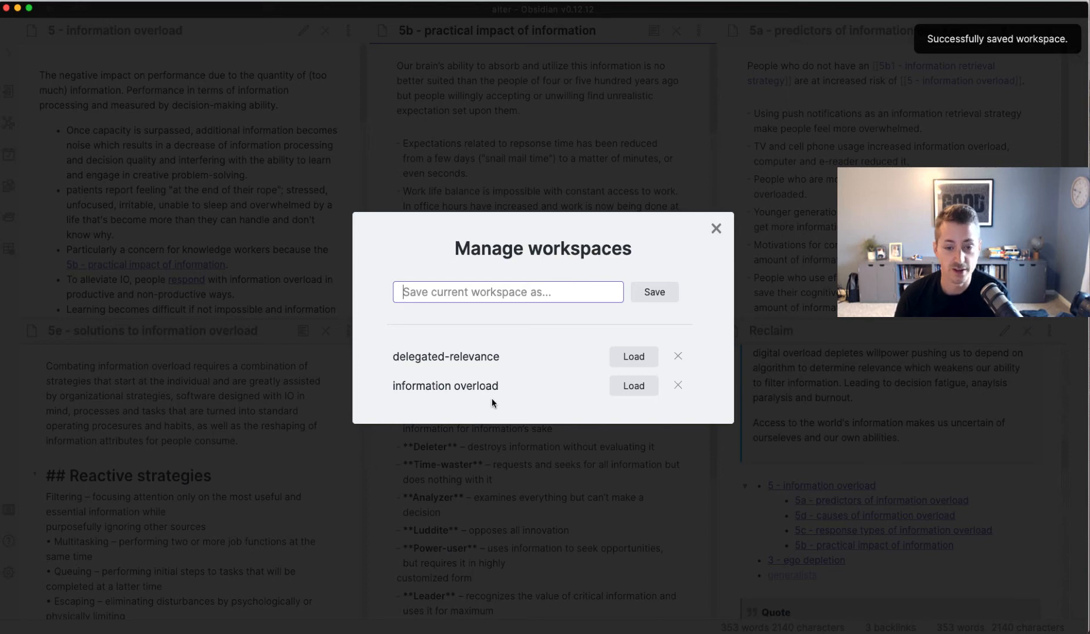
mouse_move(436, 387)
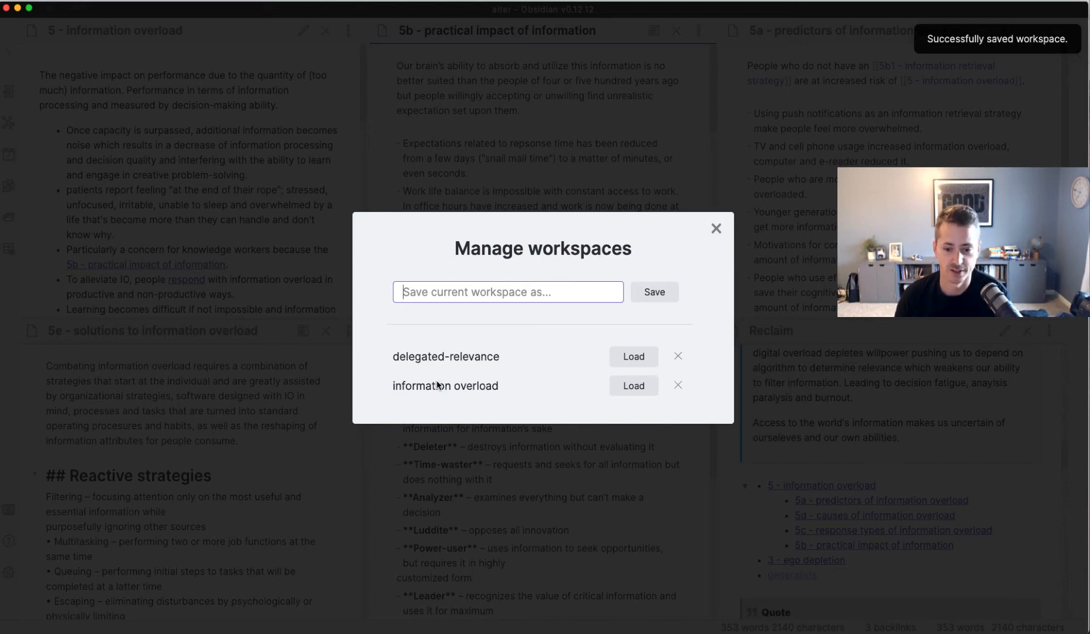
mouse_move(587, 327)
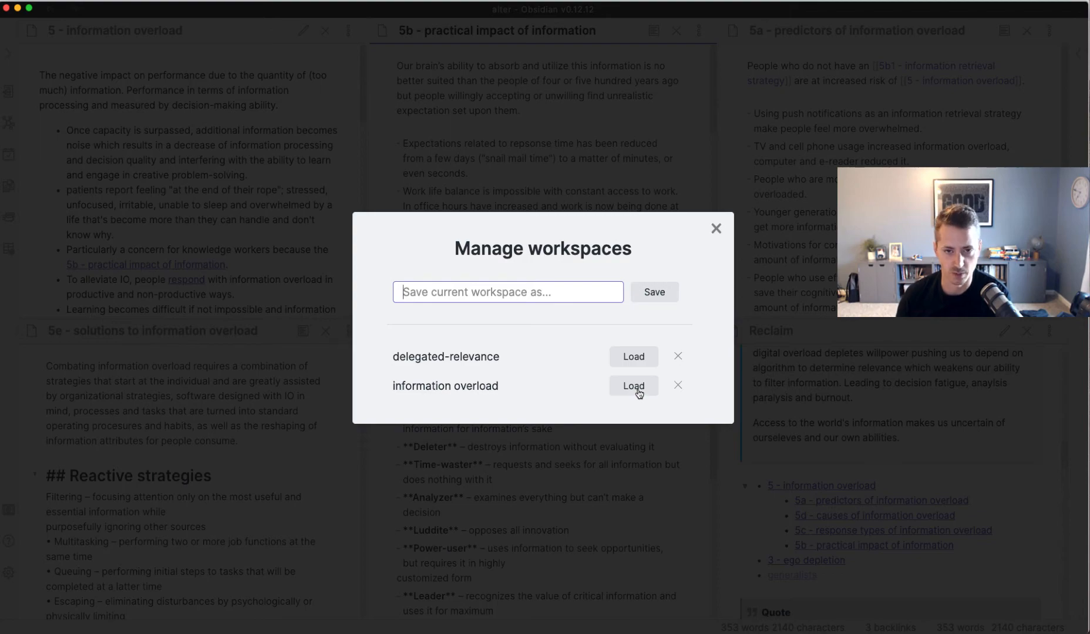
click(632, 387)
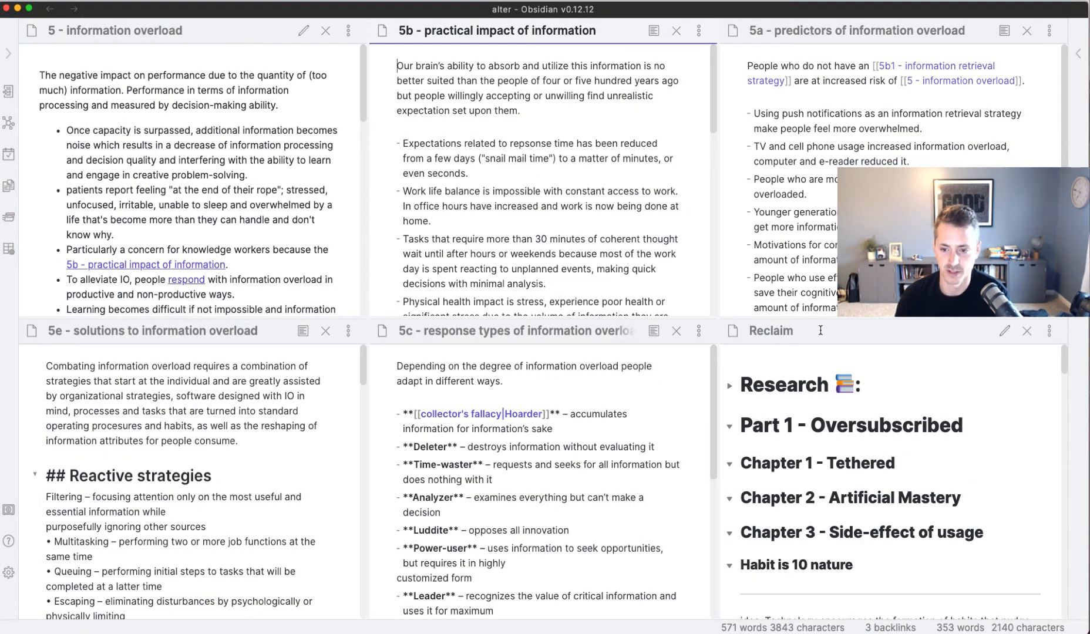
Step: Switch to the delegated-relevance workspace through the workspace switcher
key(cmd+o)
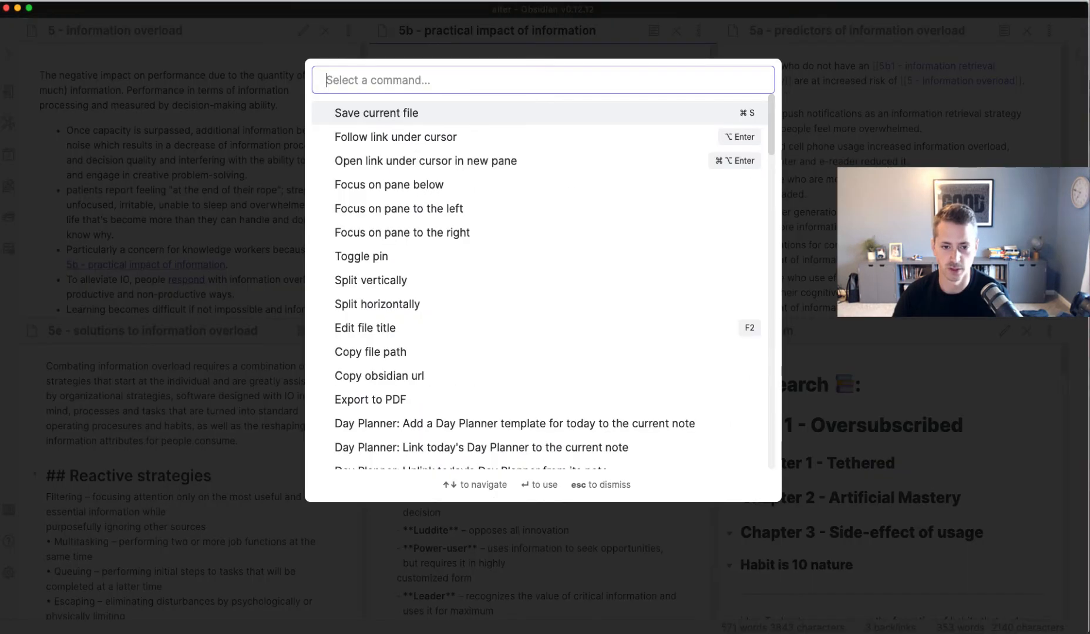
key(escape)
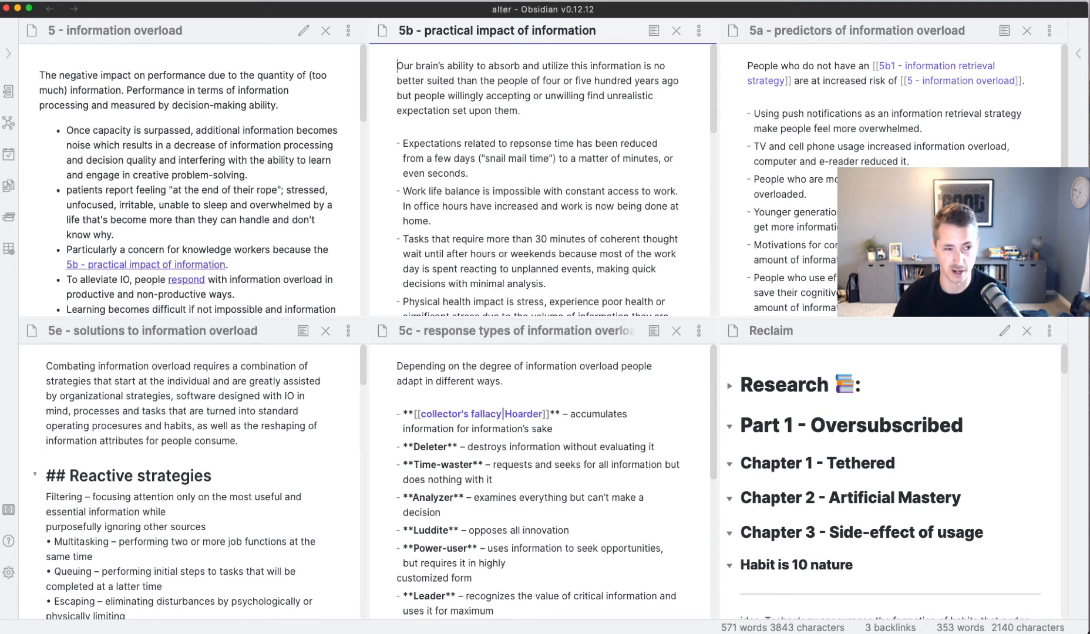
key(cmd+p)
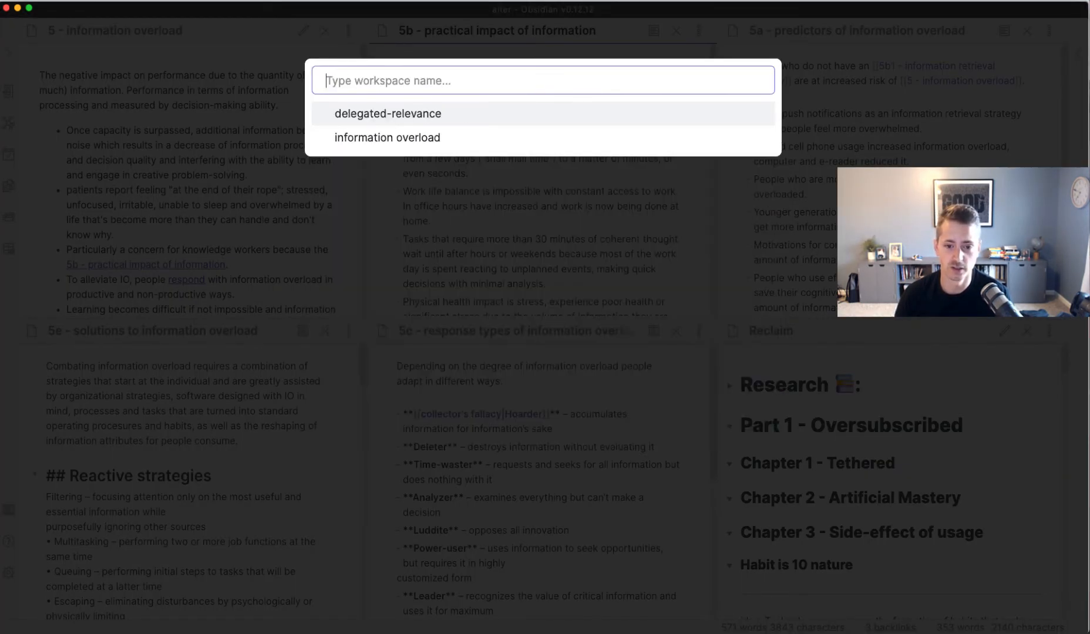
mouse_move(388, 138)
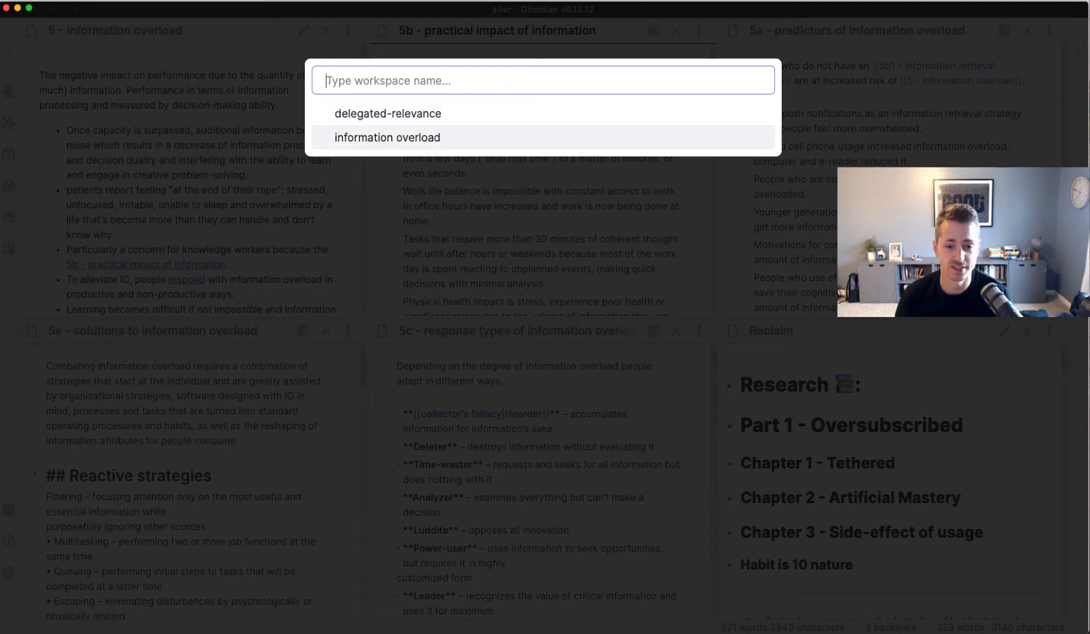
click(388, 137)
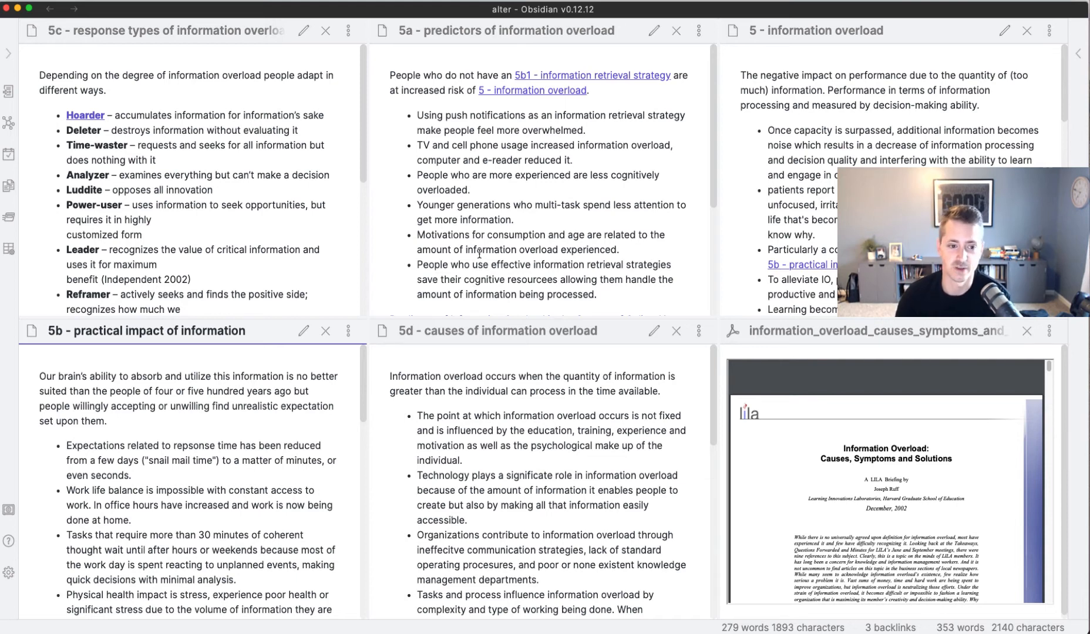
mouse_move(386, 281)
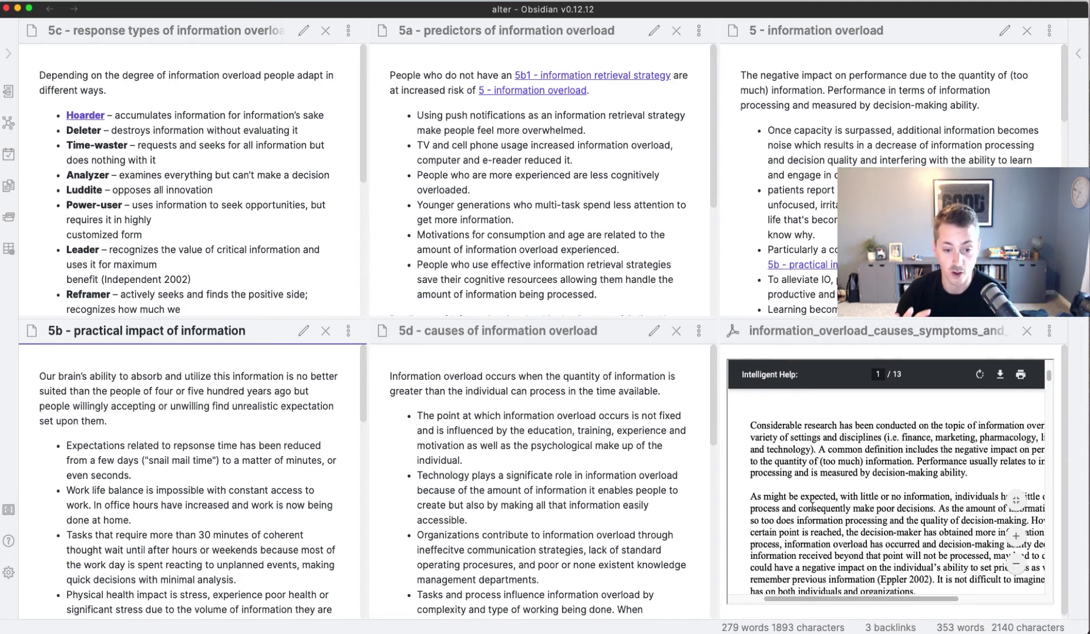
Step: Scroll the information-overload PDF pane before leaving for Ulysses
scroll(up, 3)
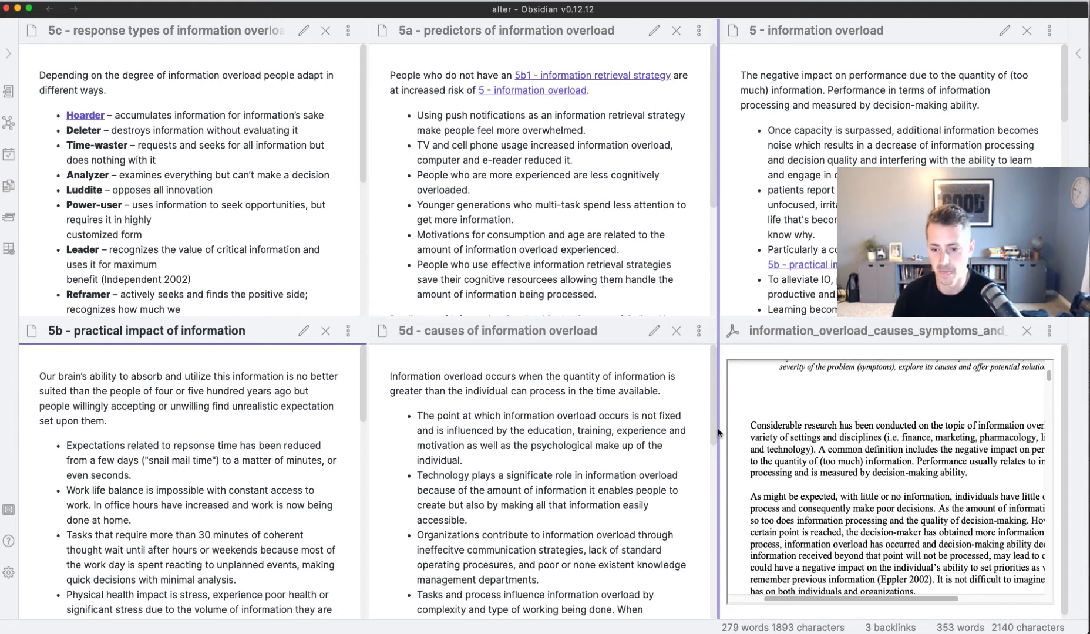
scroll(up, 3)
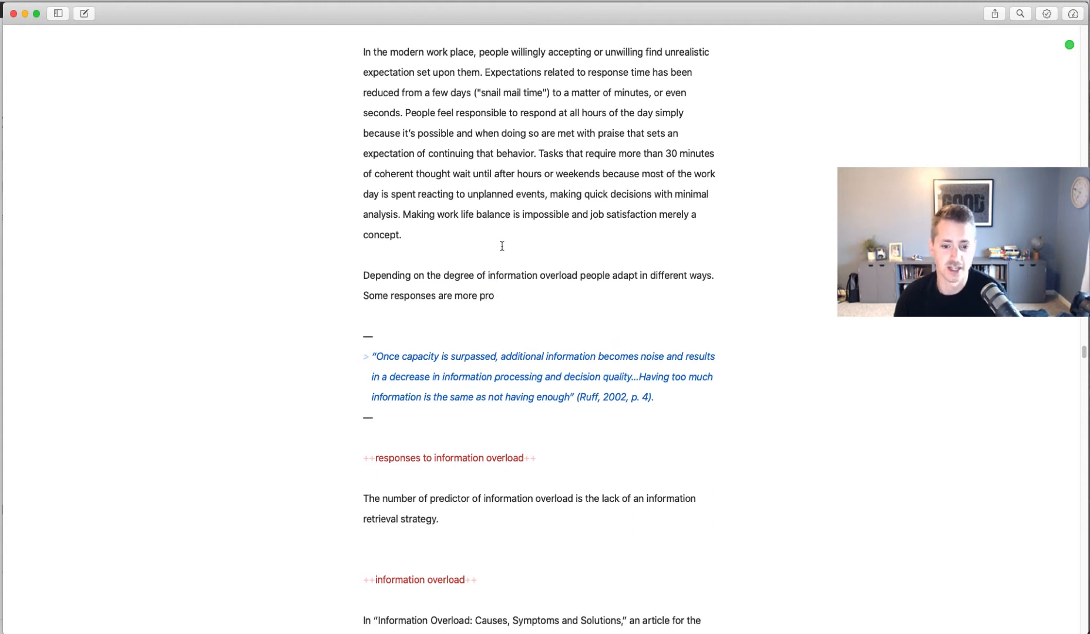
scroll(down, 3)
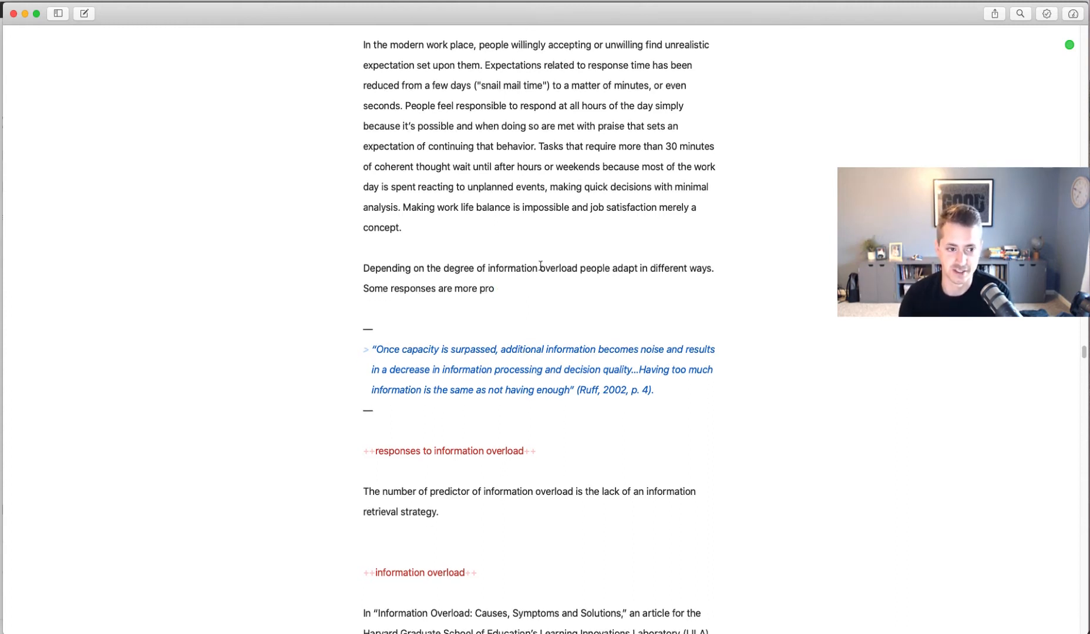
click(495, 289)
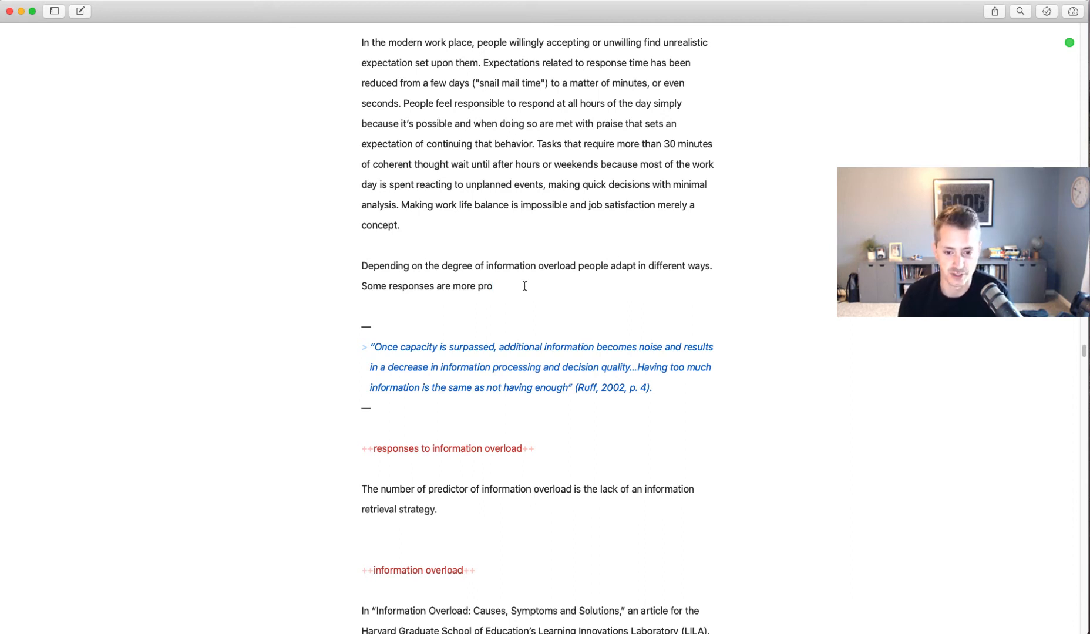
click(491, 285)
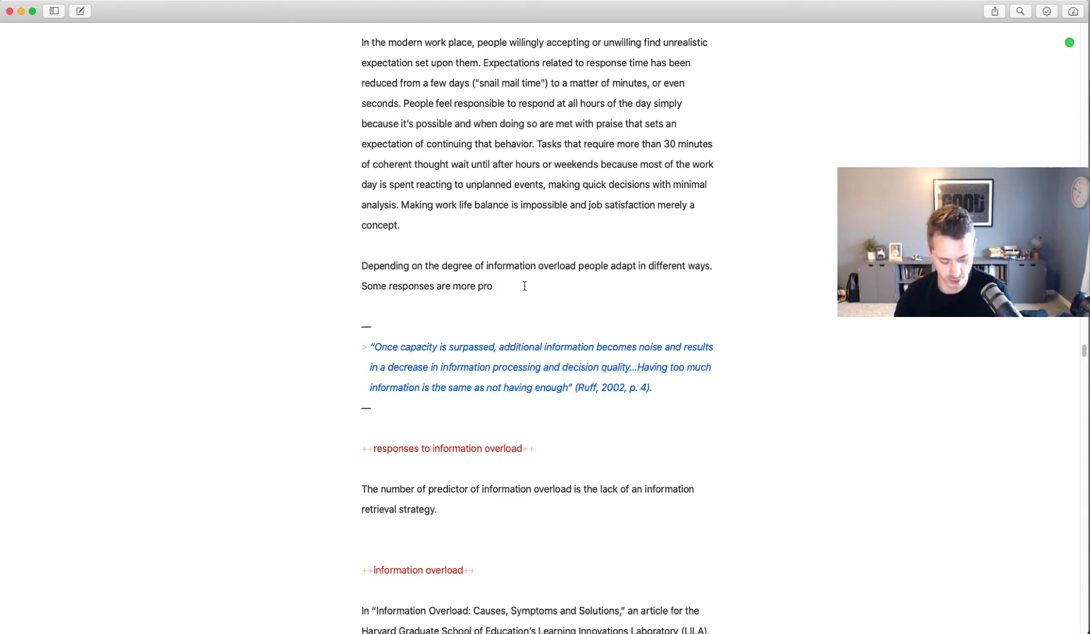
click(54, 10)
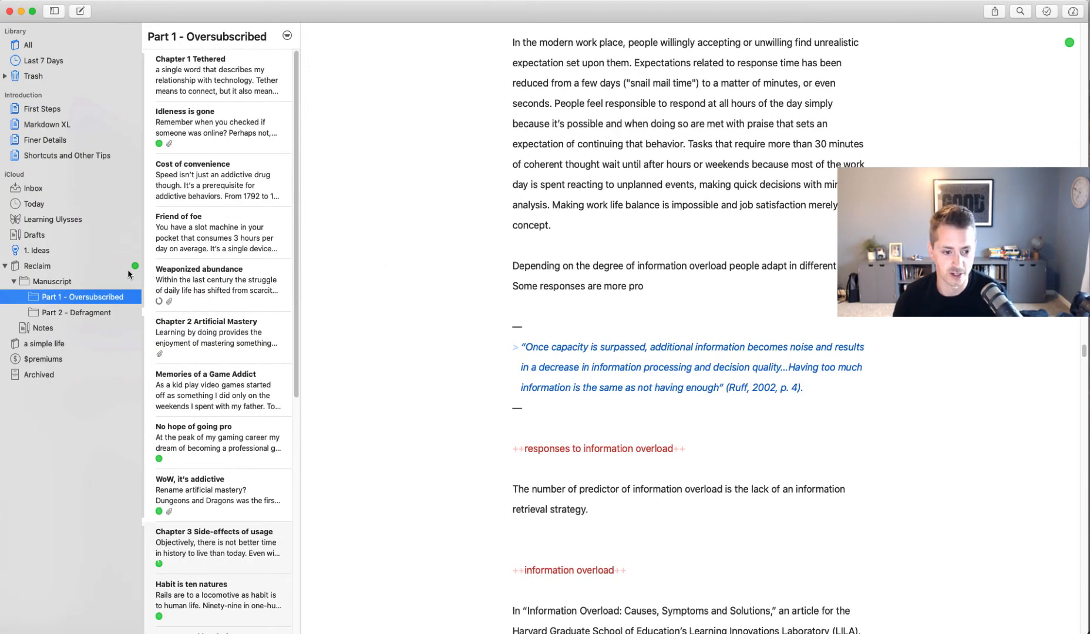
click(135, 266)
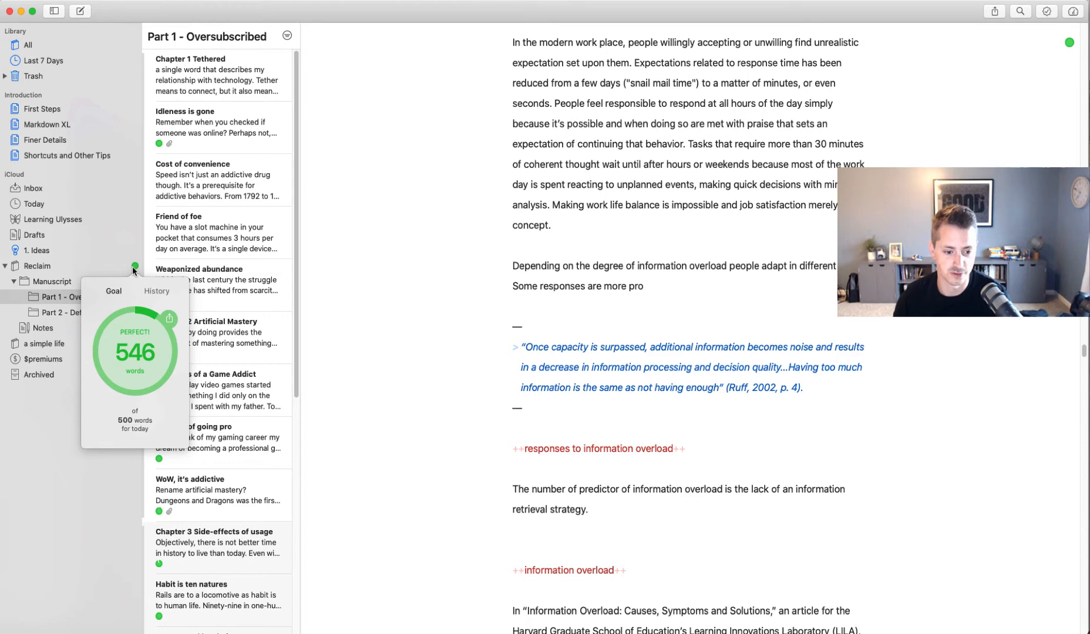
click(54, 11)
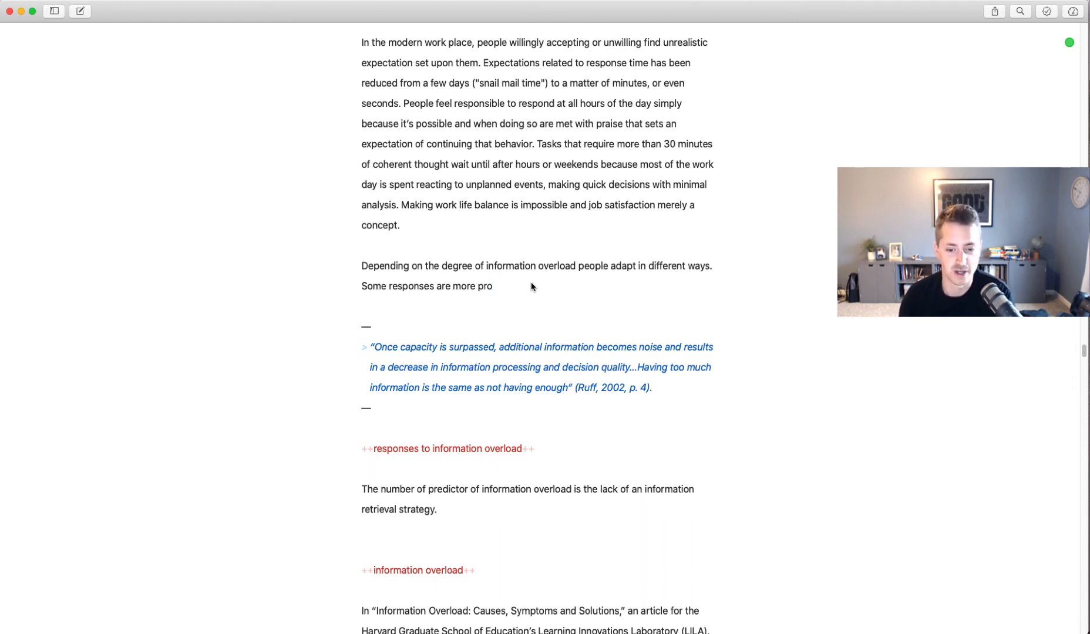
Step: Bring the Obsidian six-pane workspace back in front from Ulysses
click(493, 286)
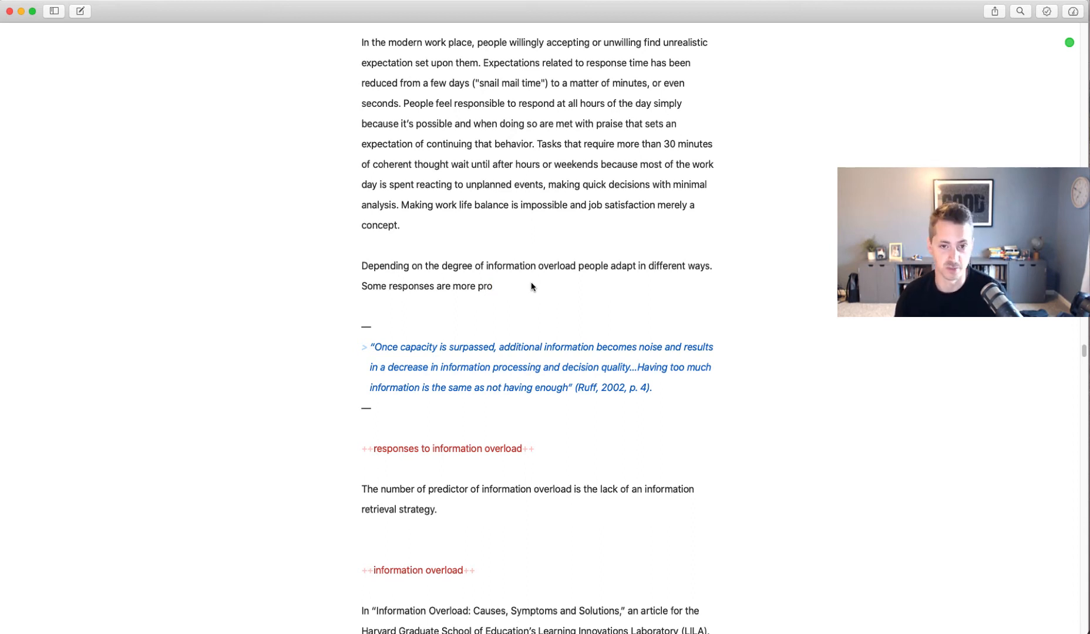
click(493, 286)
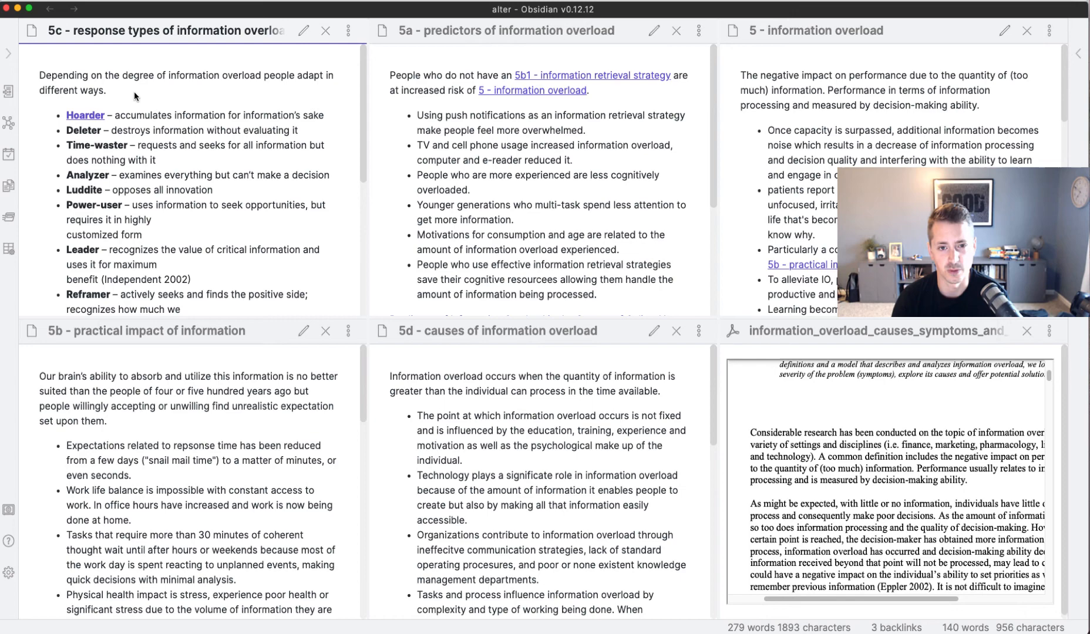
mouse_move(131, 97)
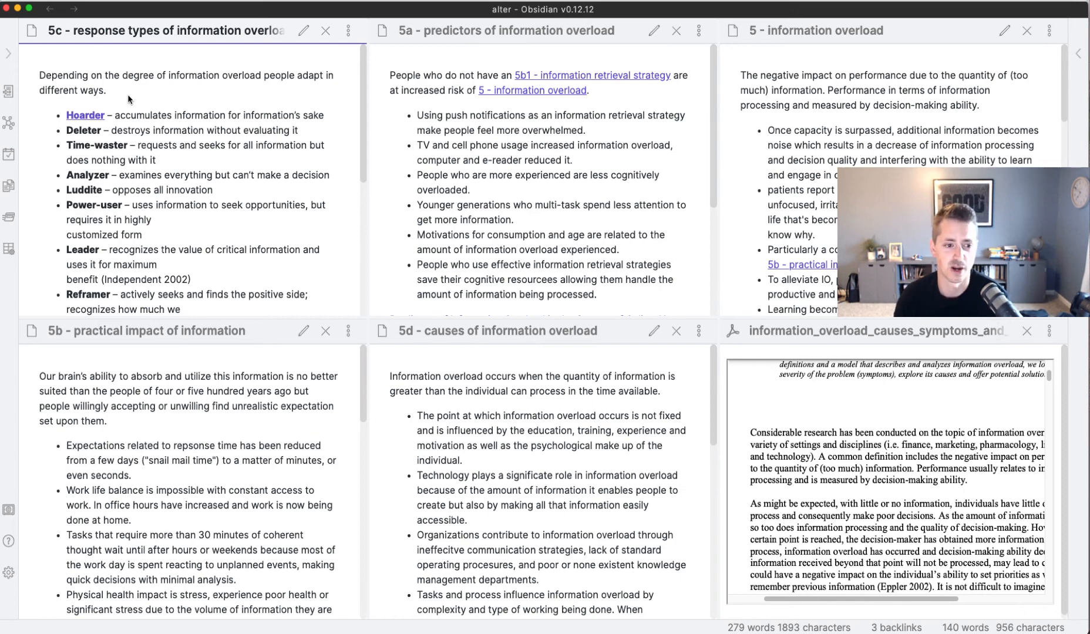
Step: Show the file explorer sidebar and bring up Settings at Core plugins
click(9, 53)
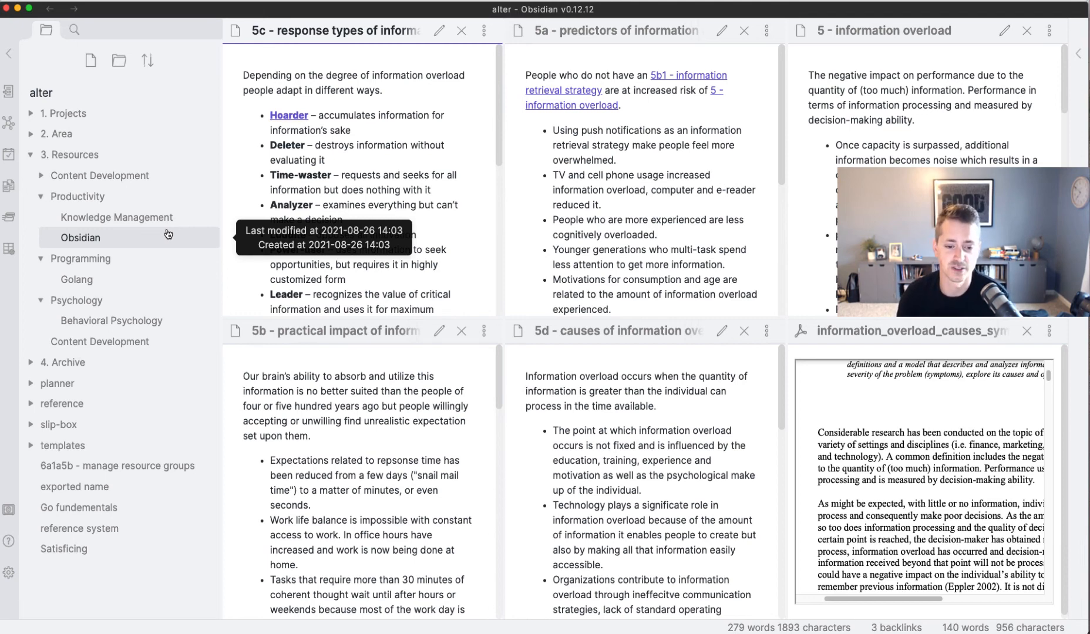
mouse_move(116, 383)
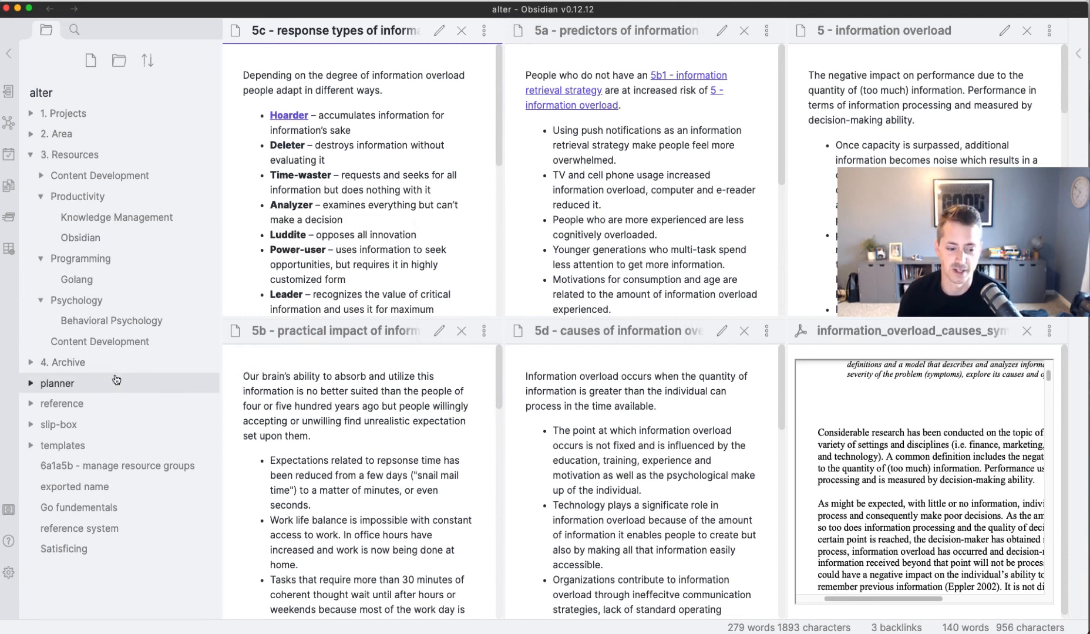
mouse_move(9, 573)
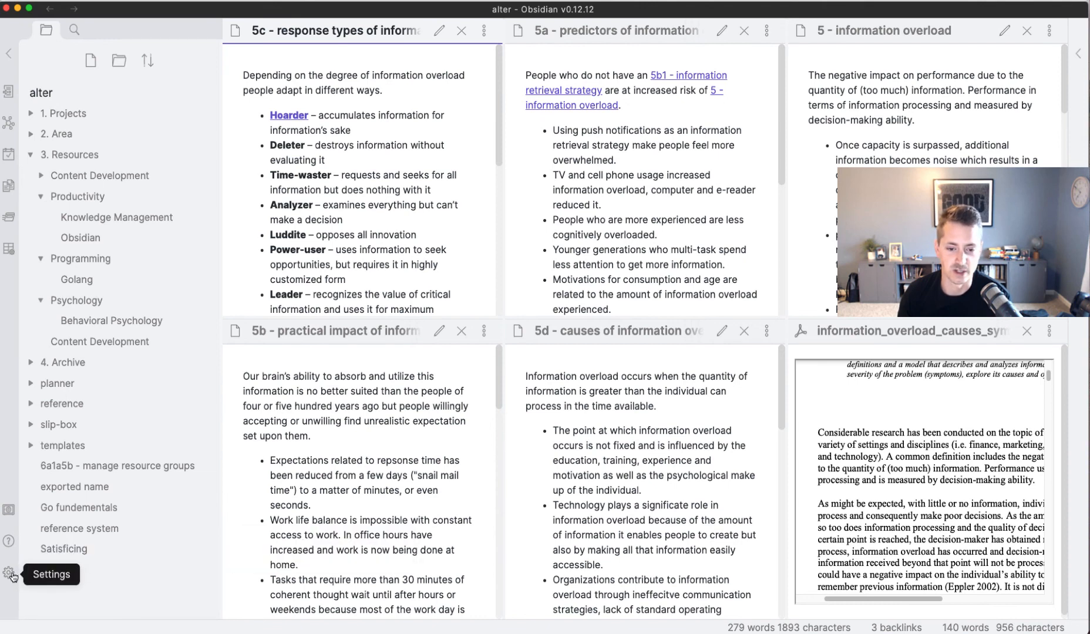
click(9, 574)
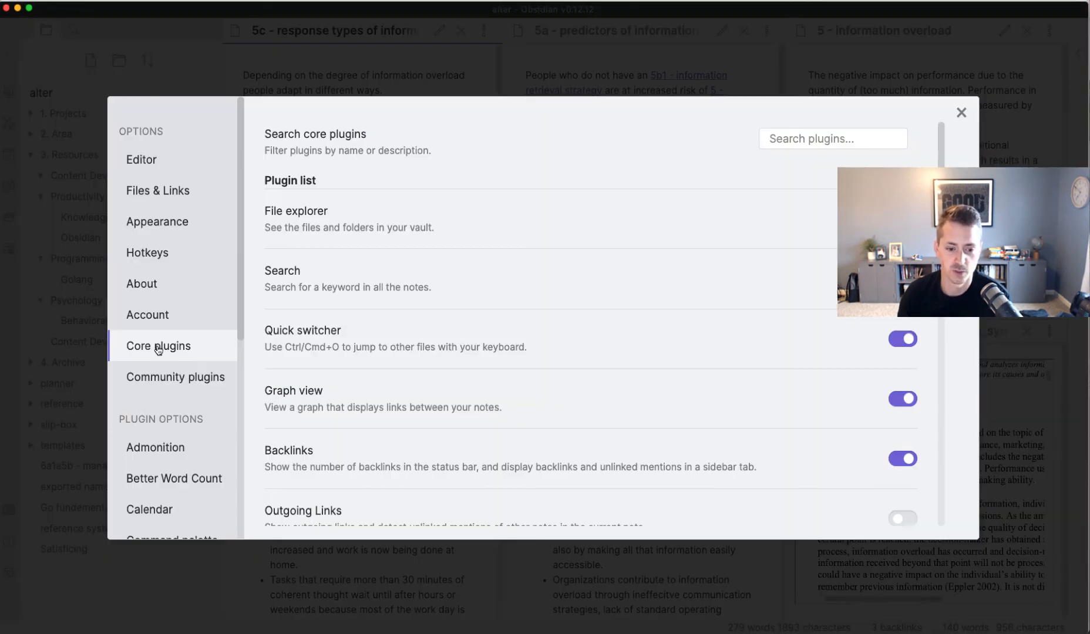
Step: Filter core plugins by 'work', view the Workspaces plugin's saved workspaces, then dismiss the manager
click(832, 139)
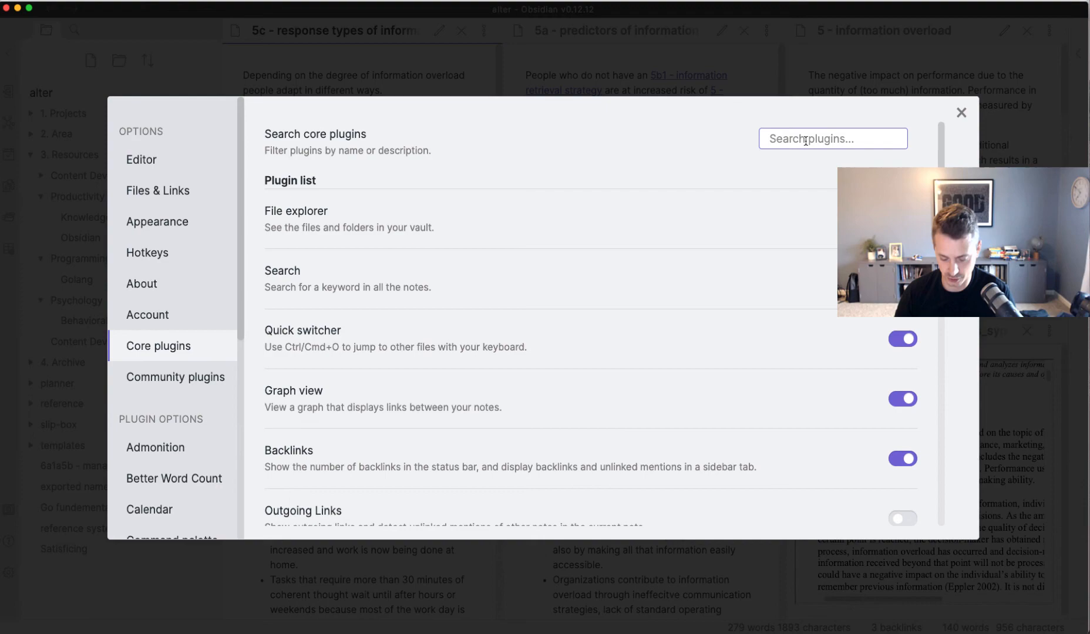
text(work)
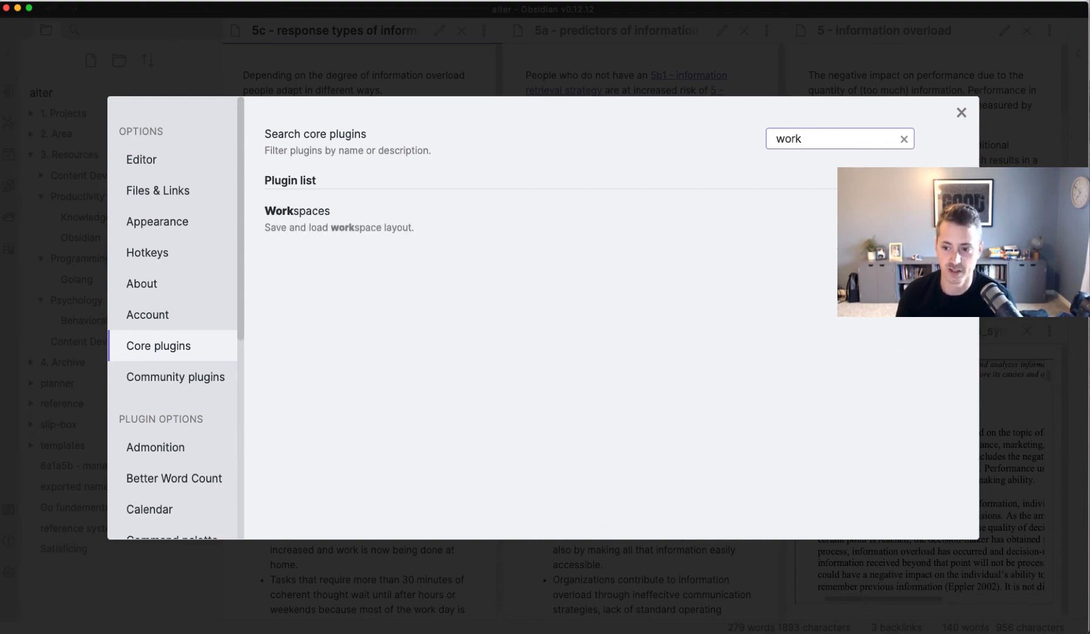
click(962, 112)
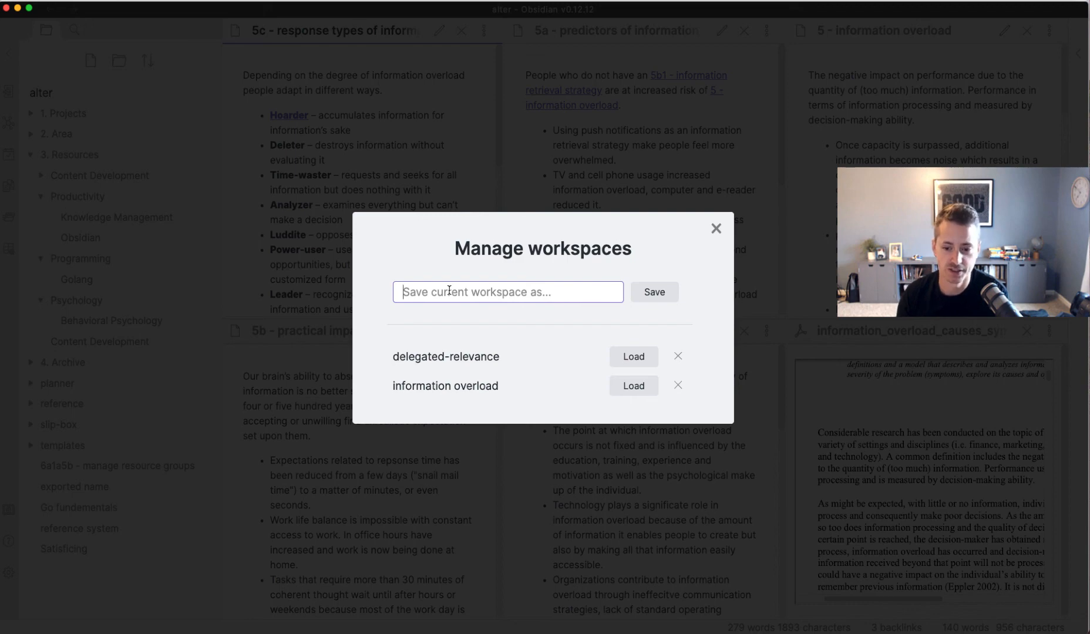
mouse_move(507, 345)
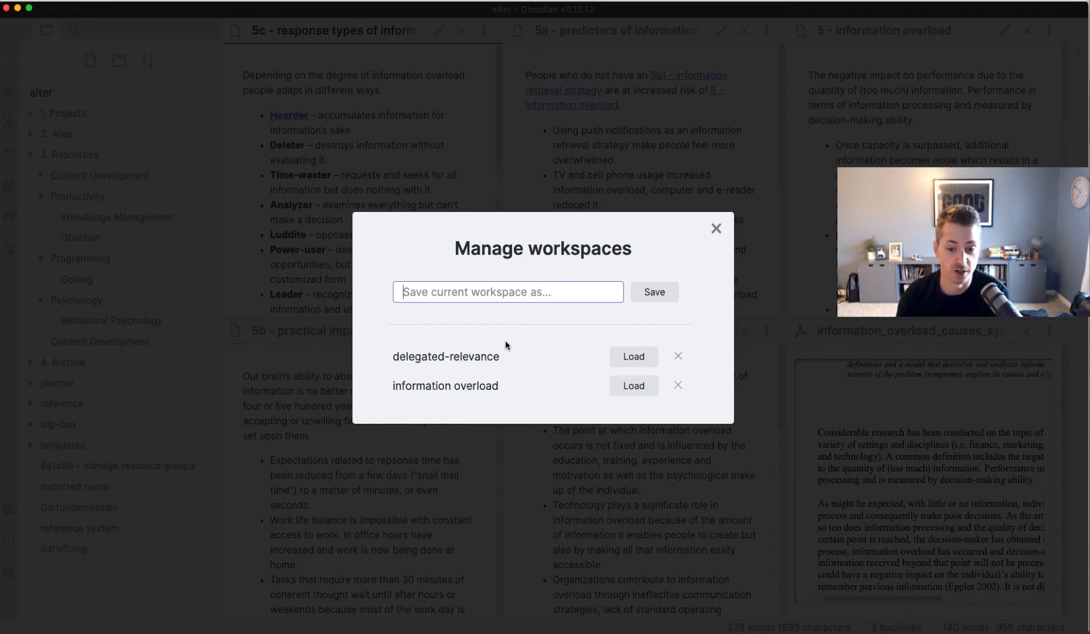
click(717, 228)
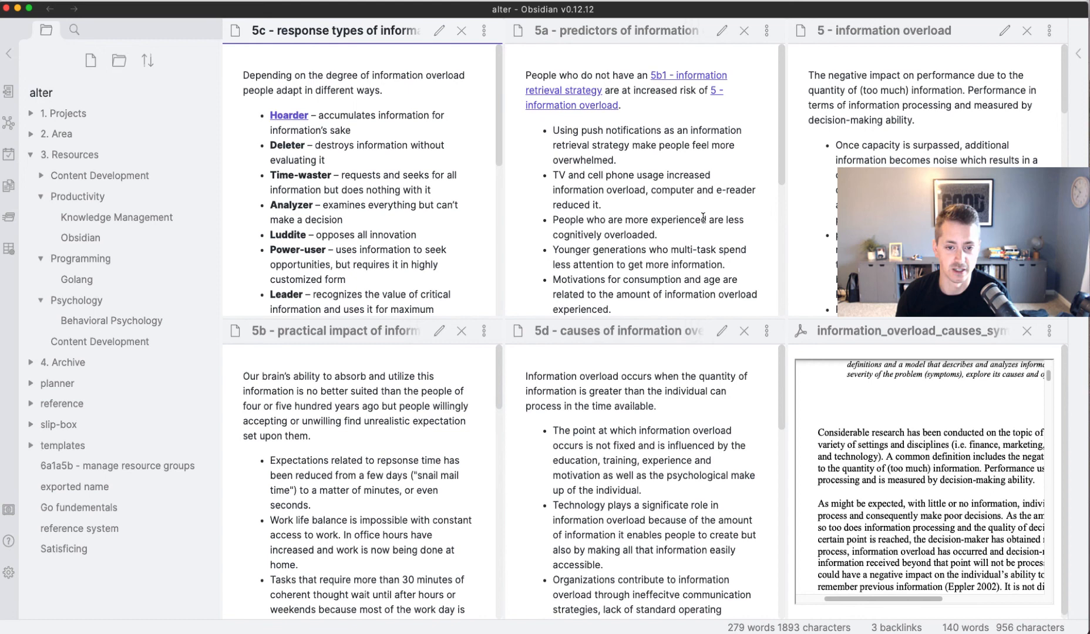
key(cmd+p)
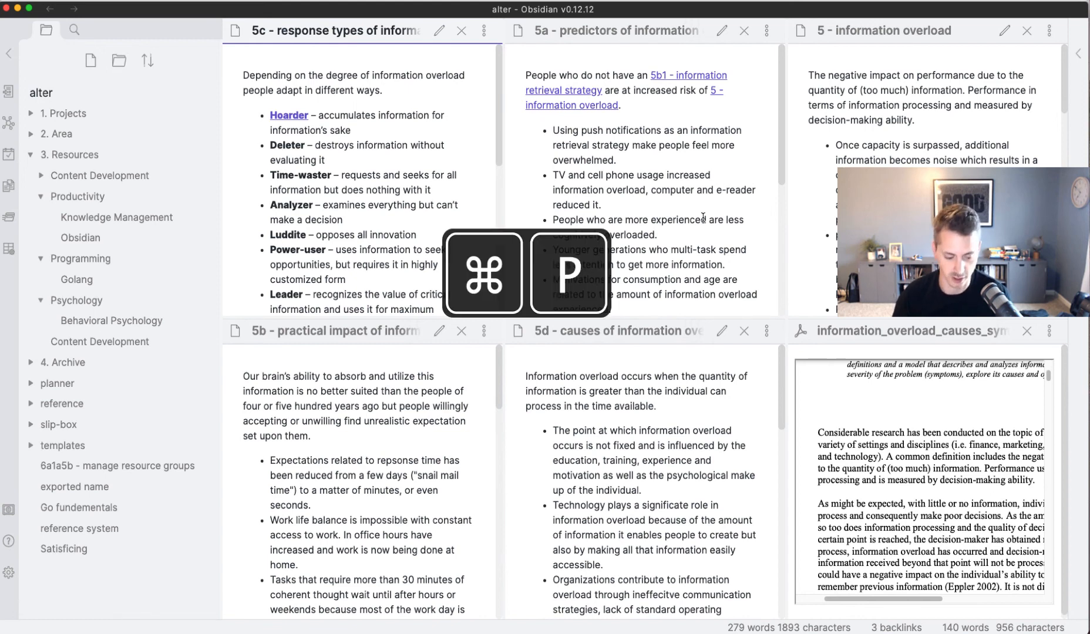
text(lo)
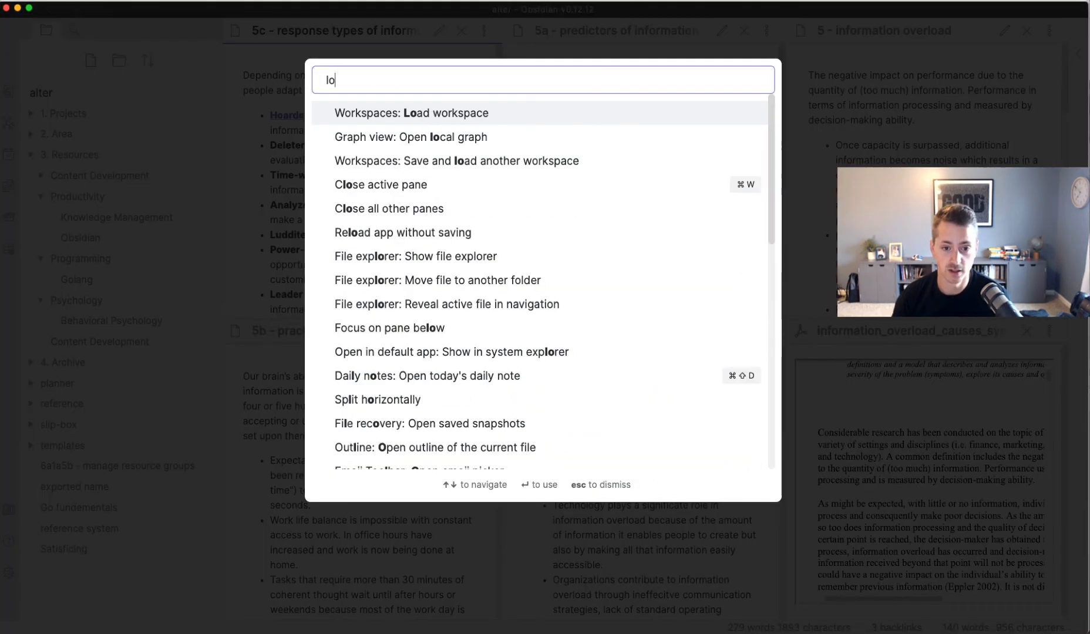
text(ad)
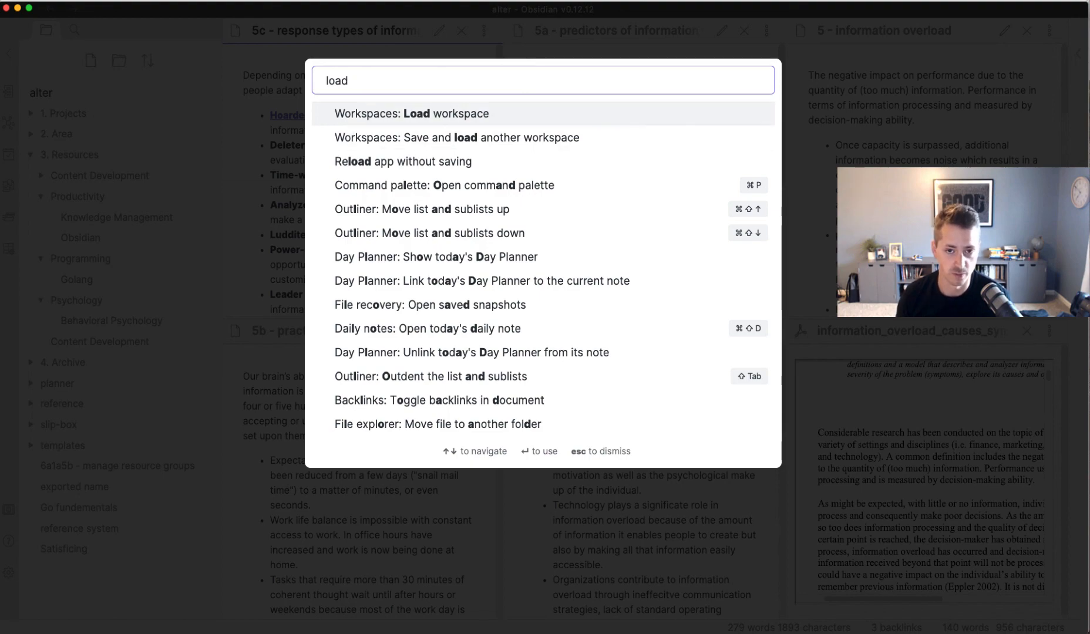
key(Escape)
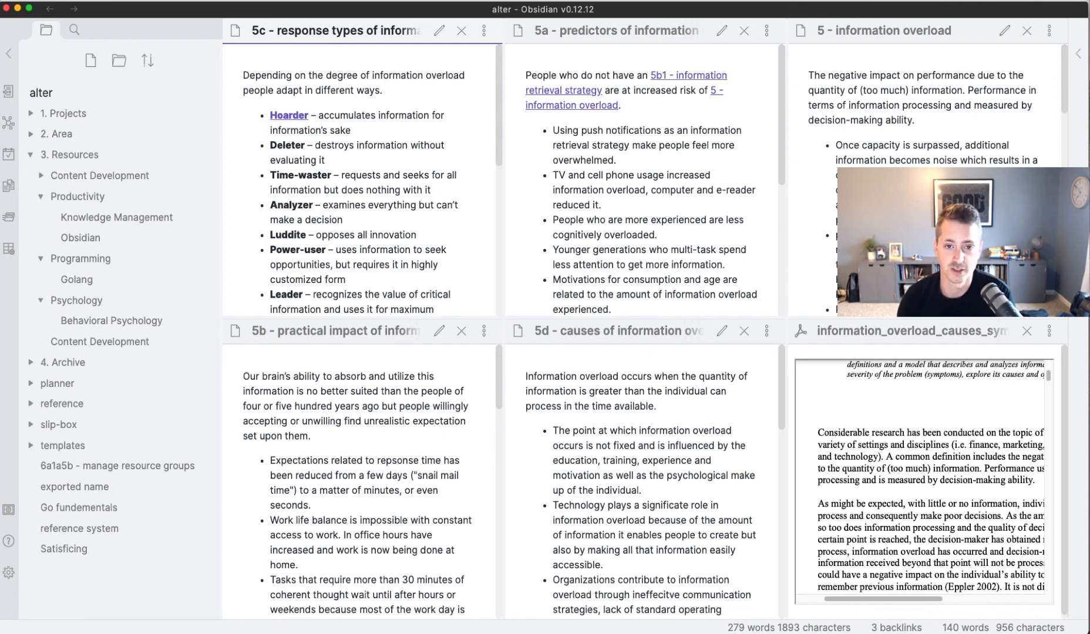
mouse_move(705, 215)
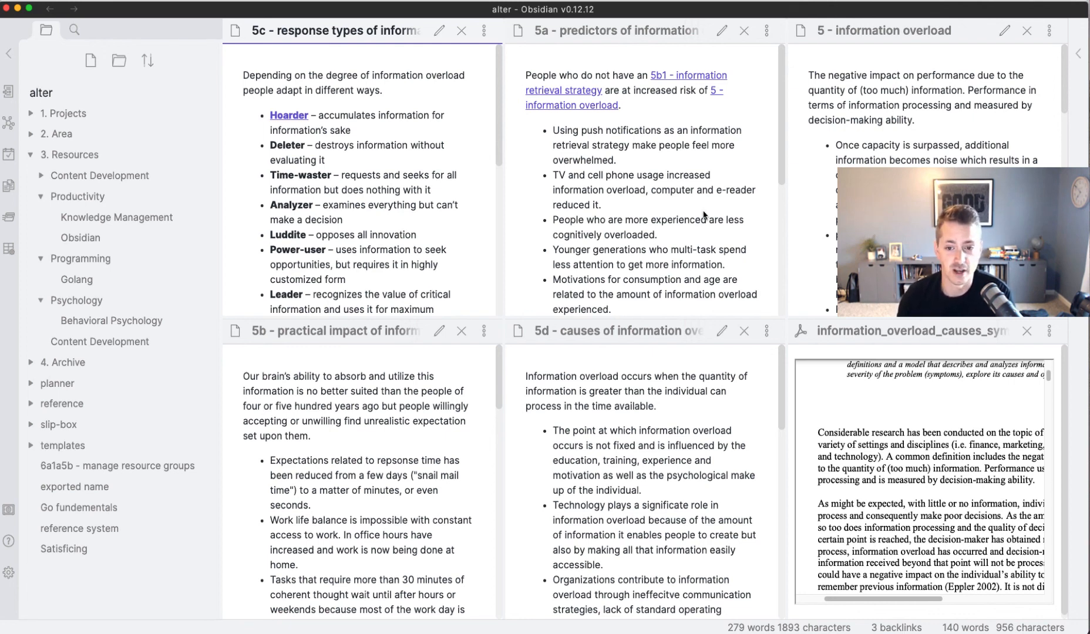